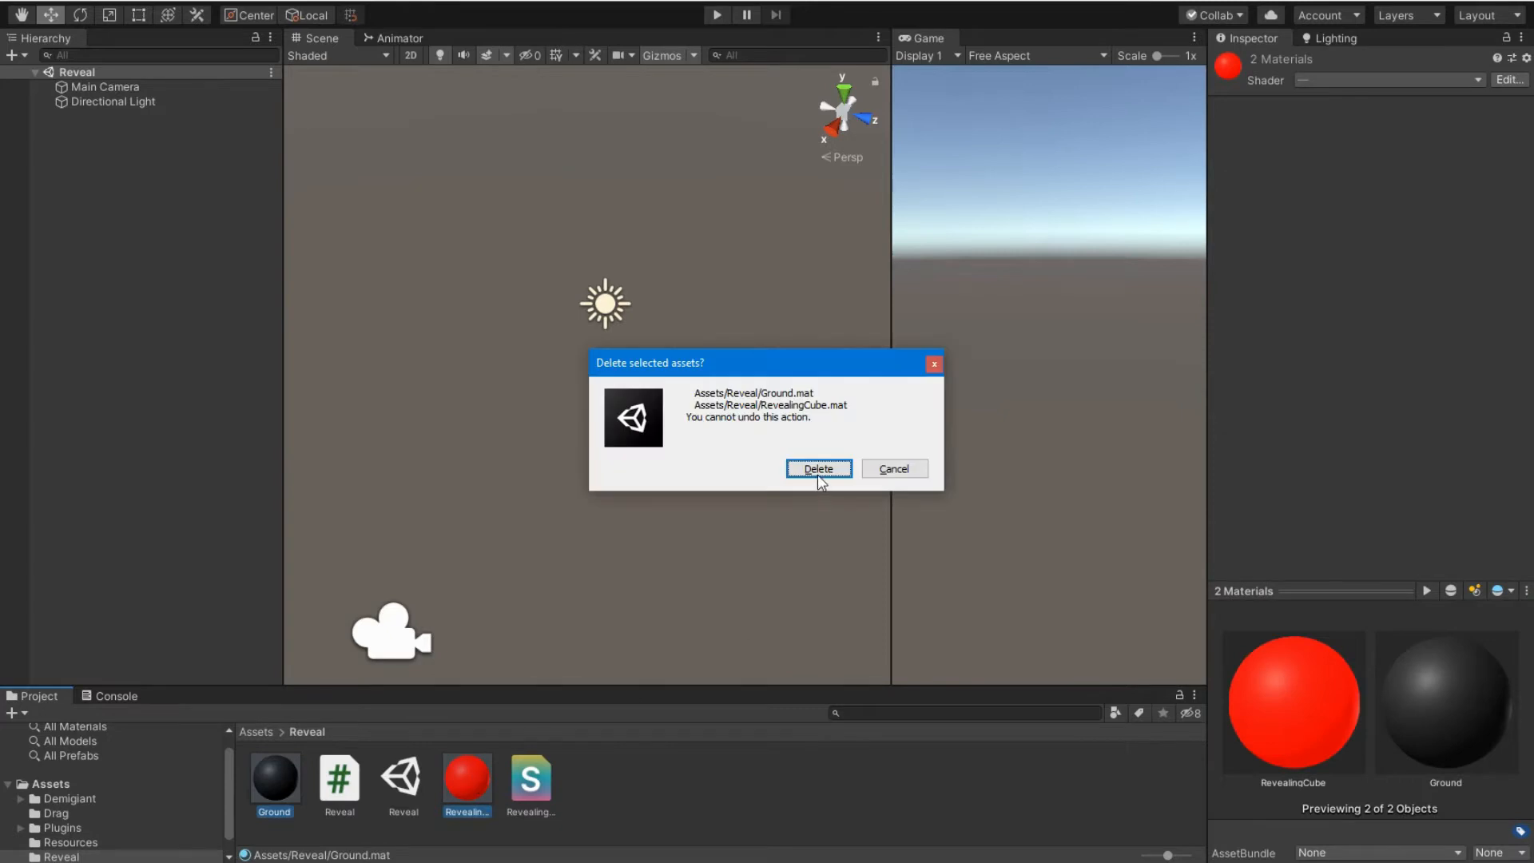
# - Confirm deleting the Ground and RevealingCube materials, then clear the Console error
pyautogui.click(819, 469)
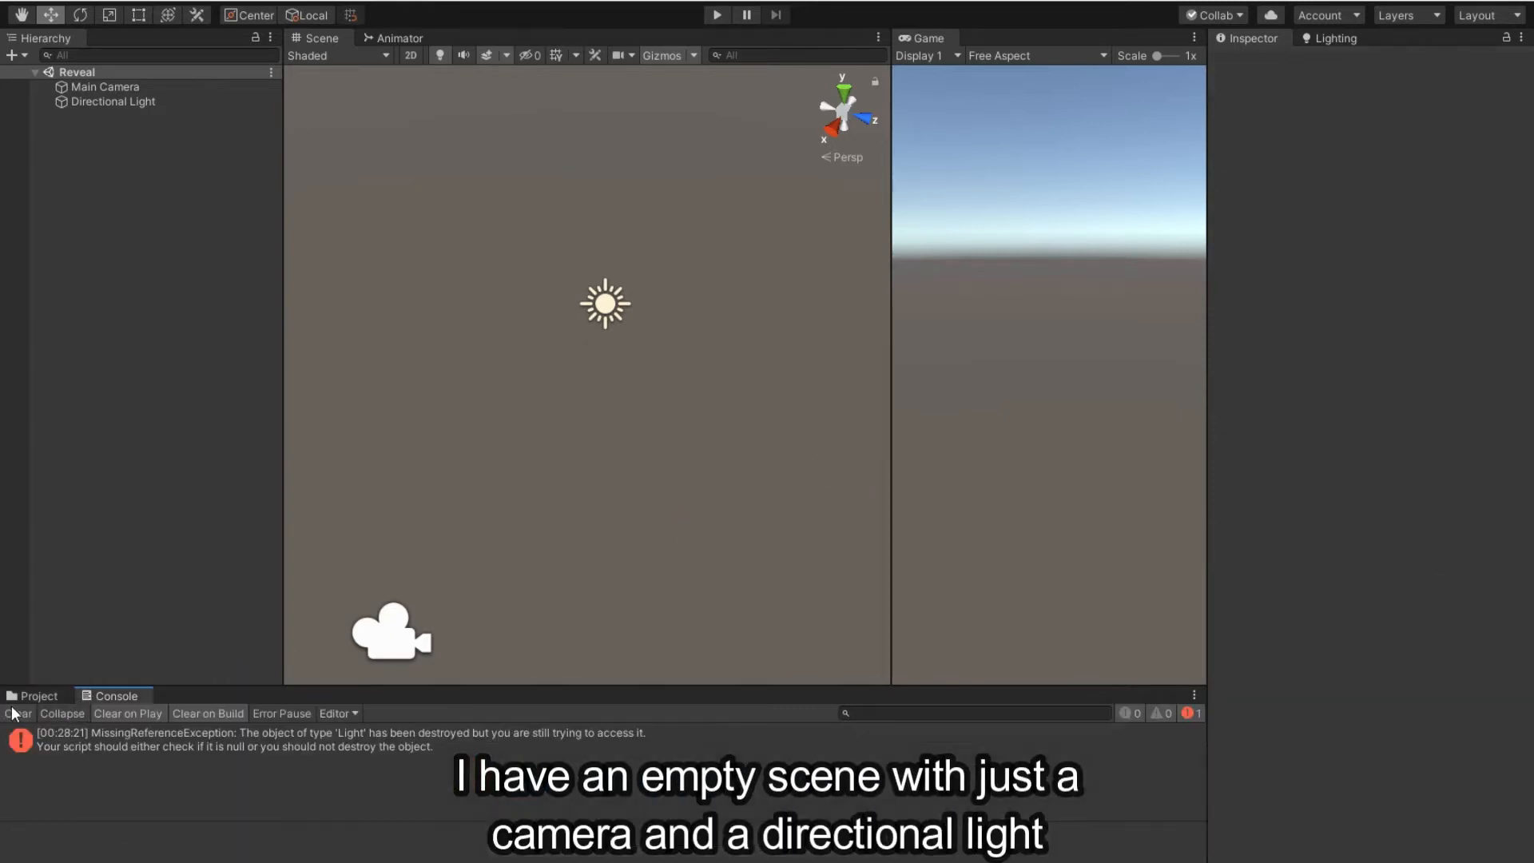
pyautogui.click(35, 696)
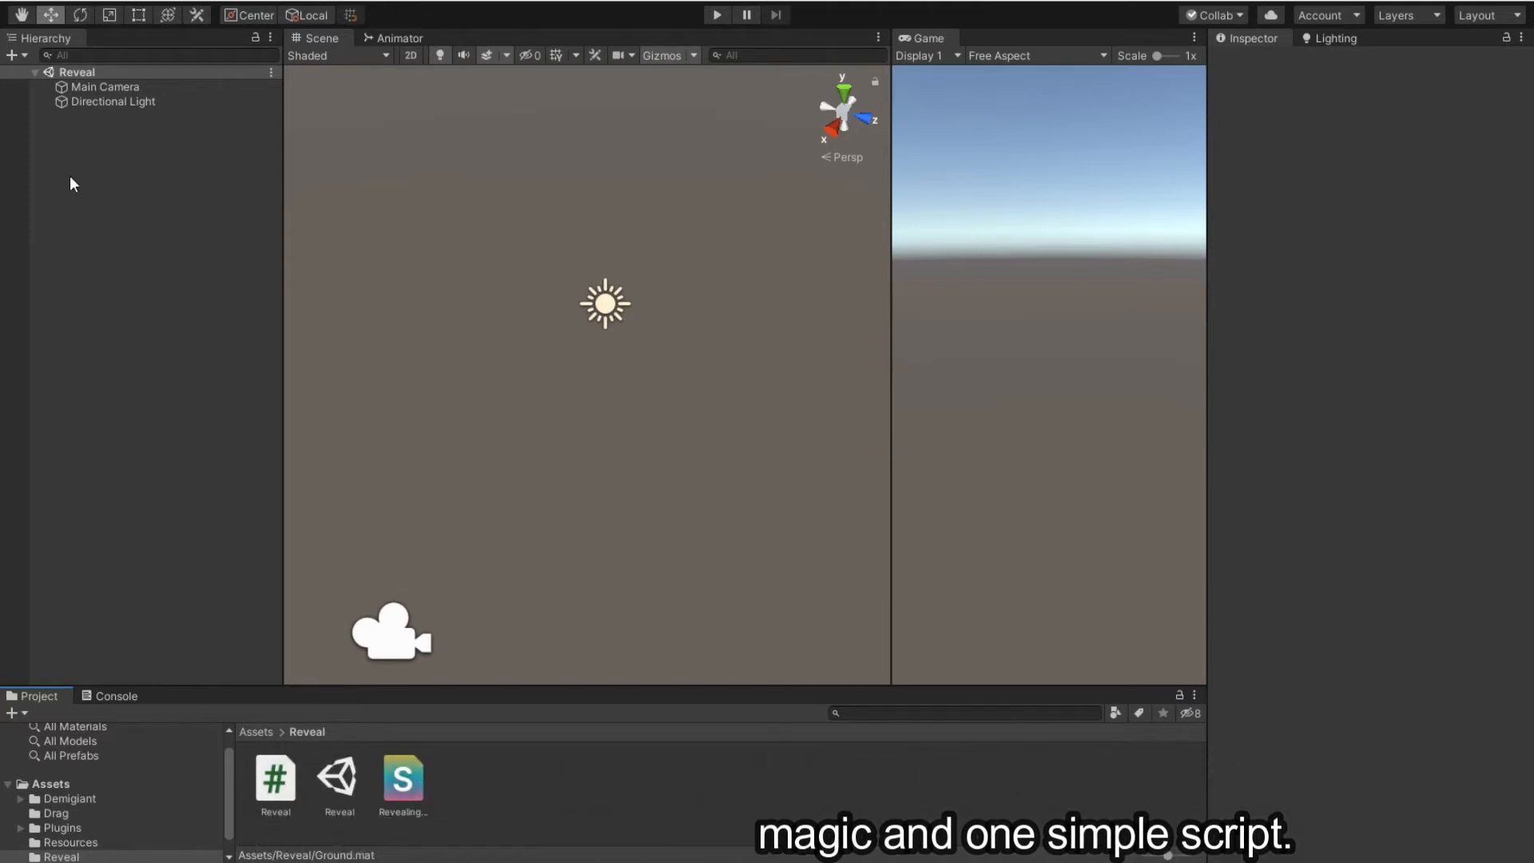
# - Add a 3D Object Plane from the Hierarchy and reset its Transform
pyautogui.rightClick(72, 184)
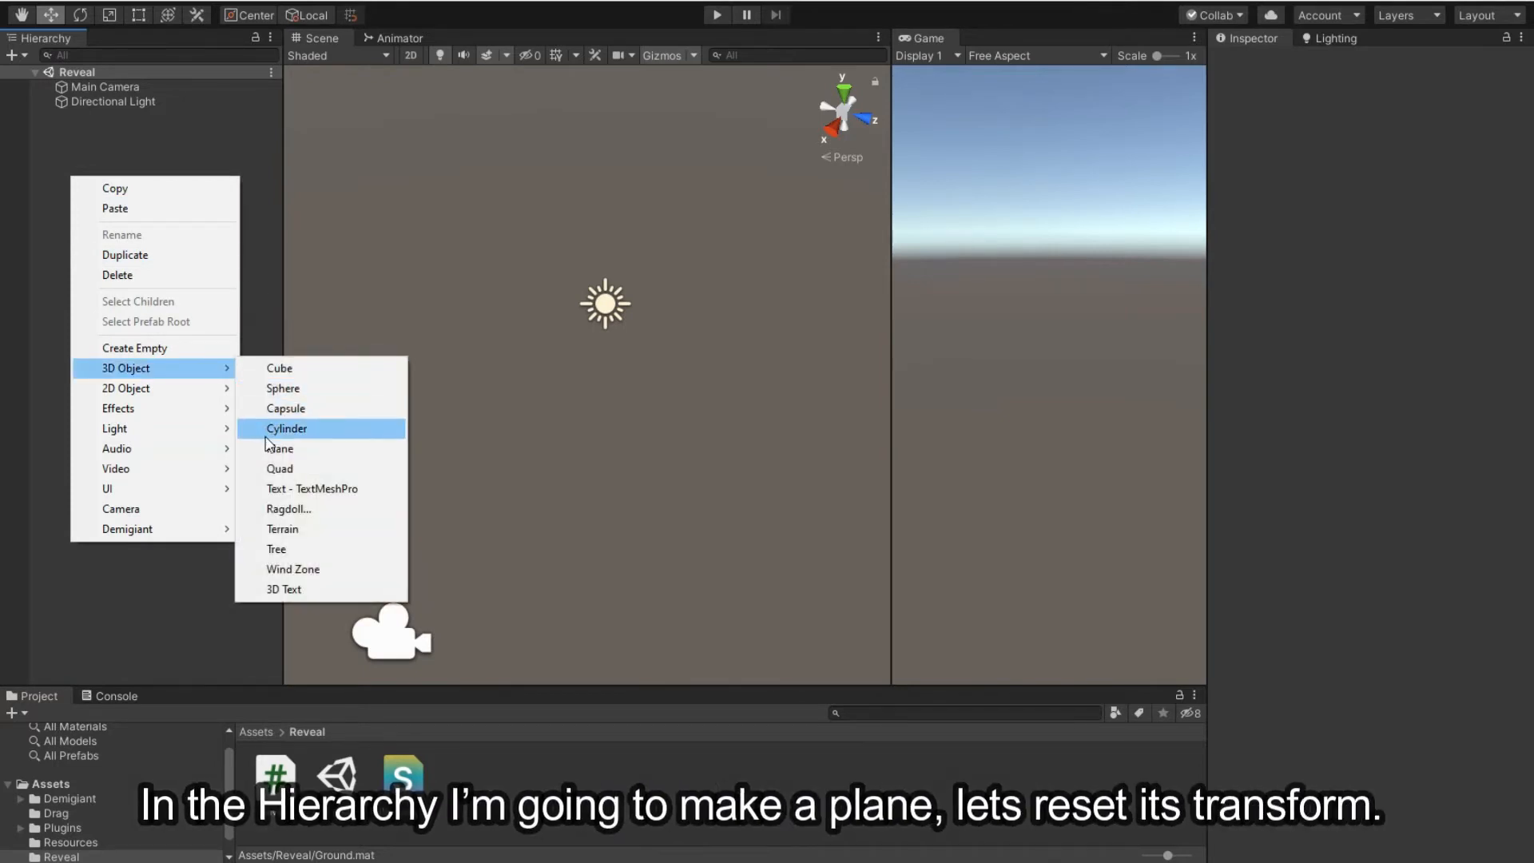
pyautogui.click(279, 449)
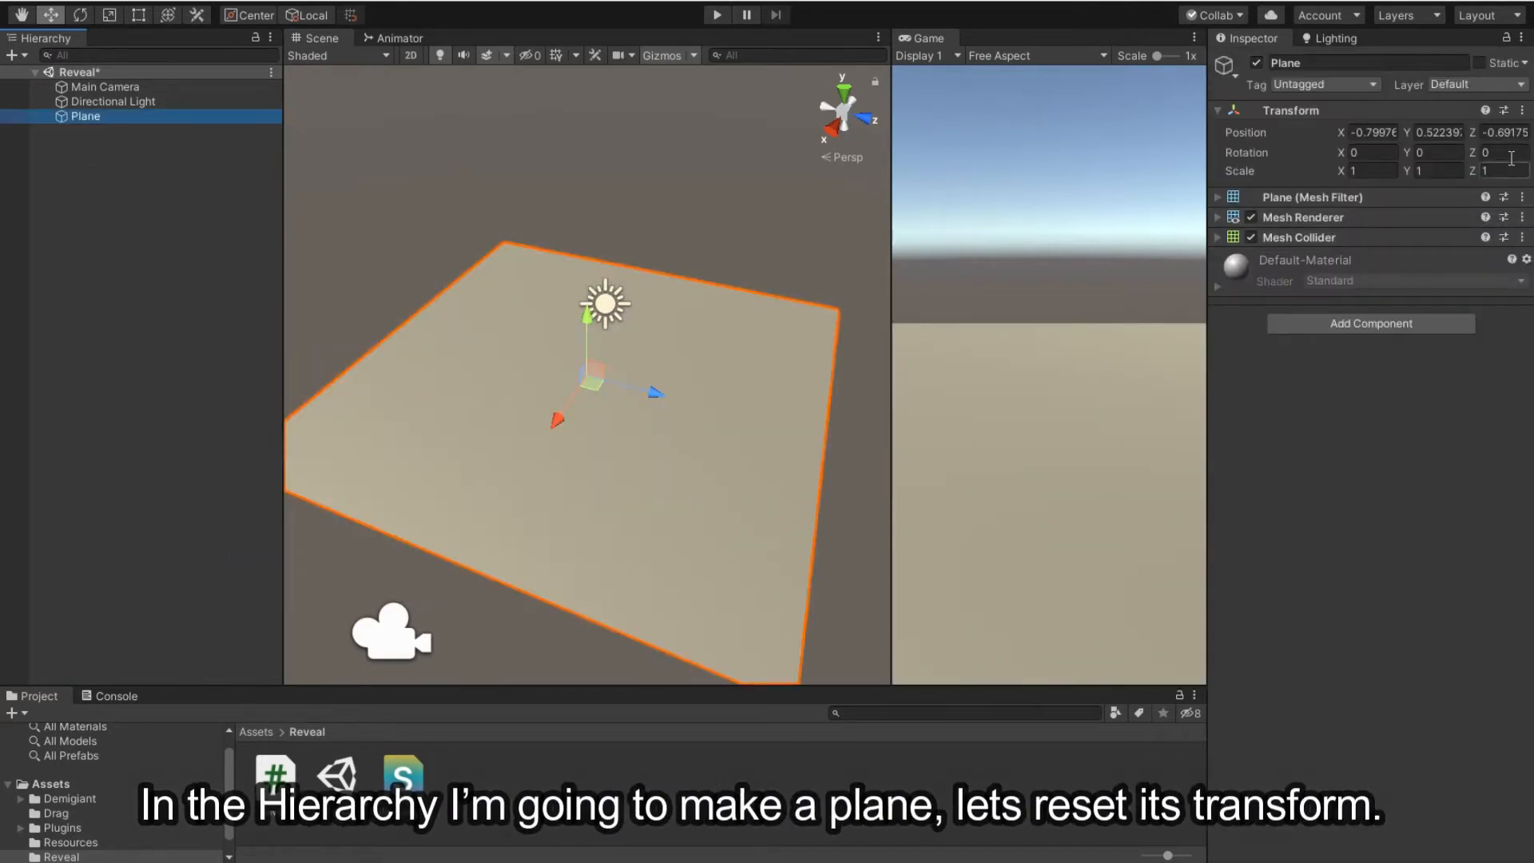
pyautogui.click(1520, 111)
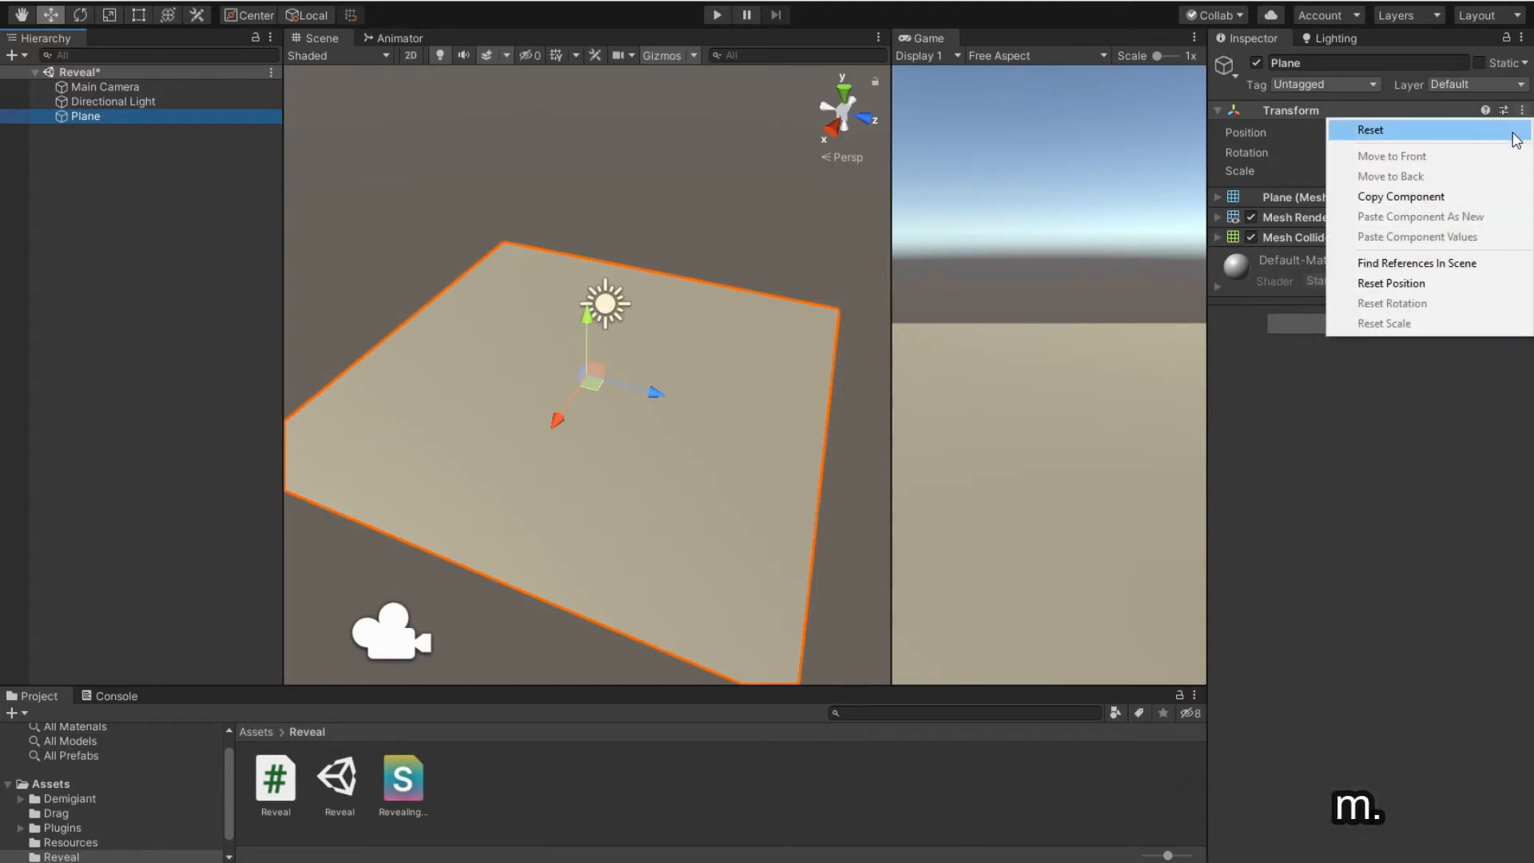
pyautogui.click(1370, 129)
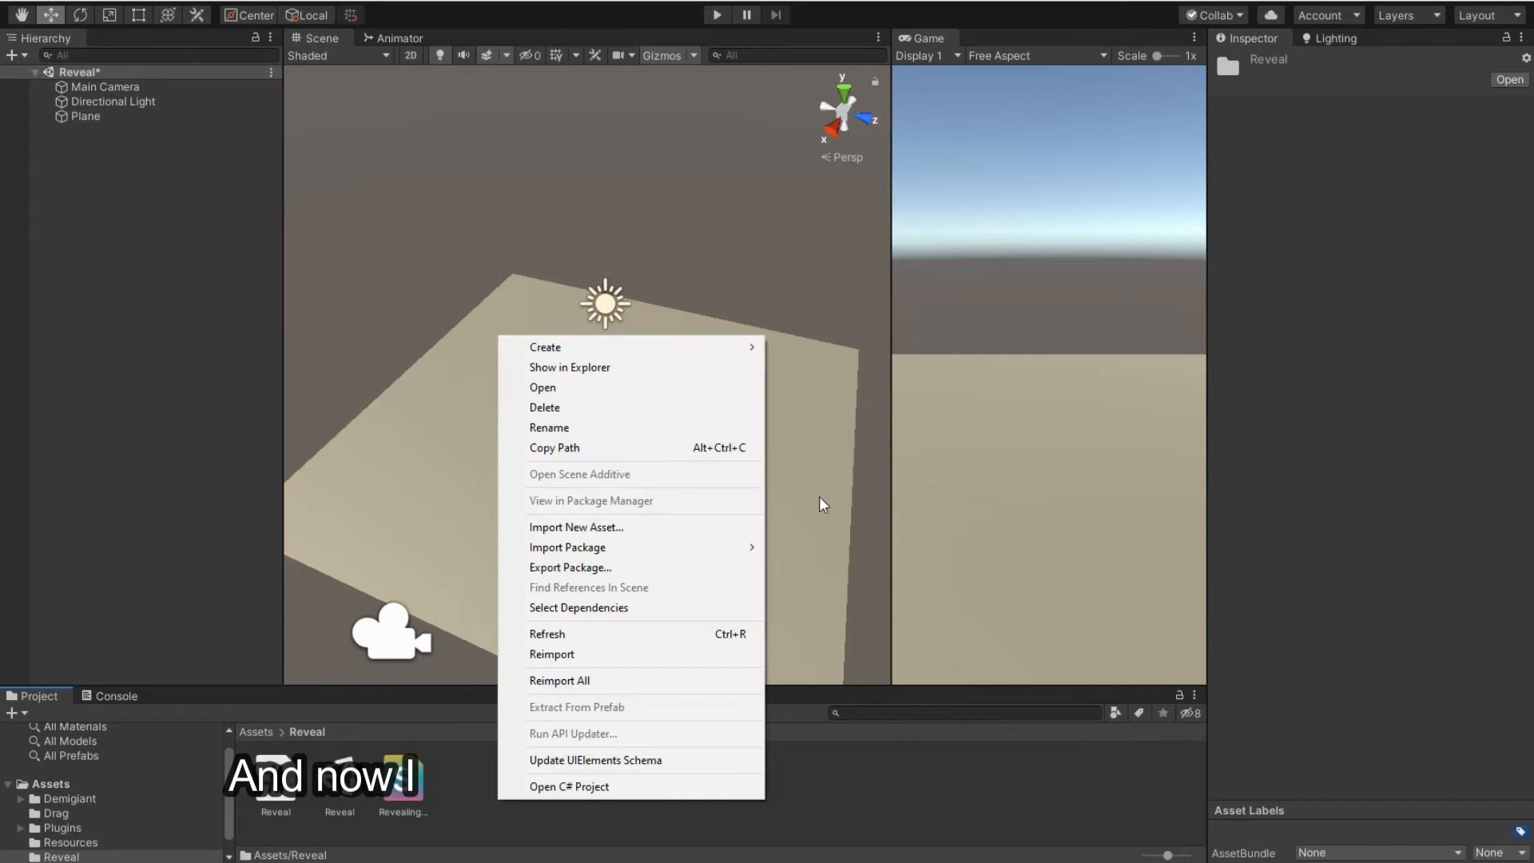
# - Create a Ground material and give its albedo a near-black colour
pyautogui.click(545, 347)
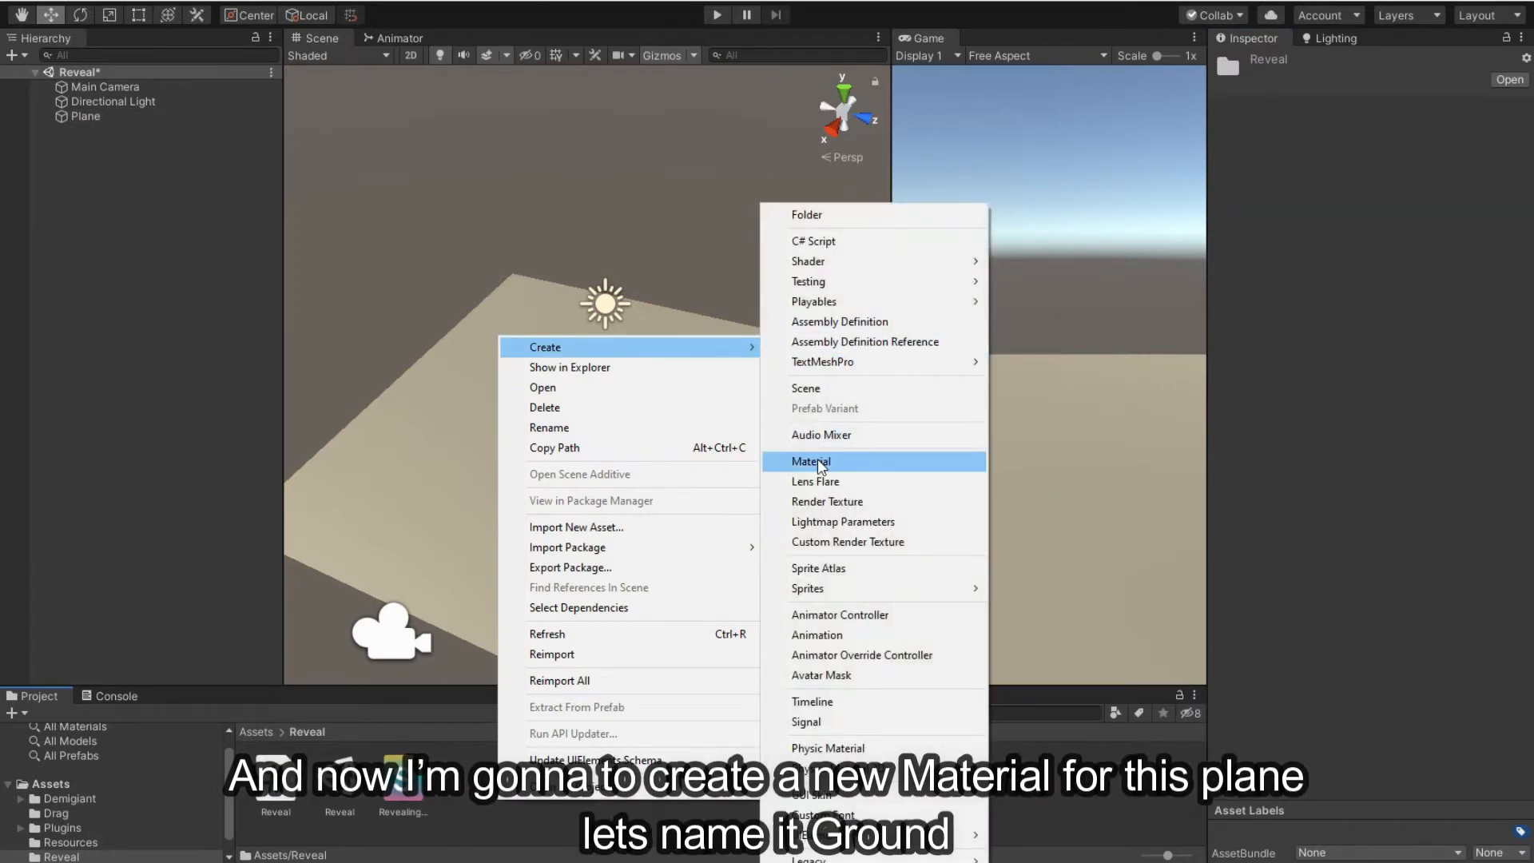
pyautogui.click(811, 461)
pyautogui.write('Ground')
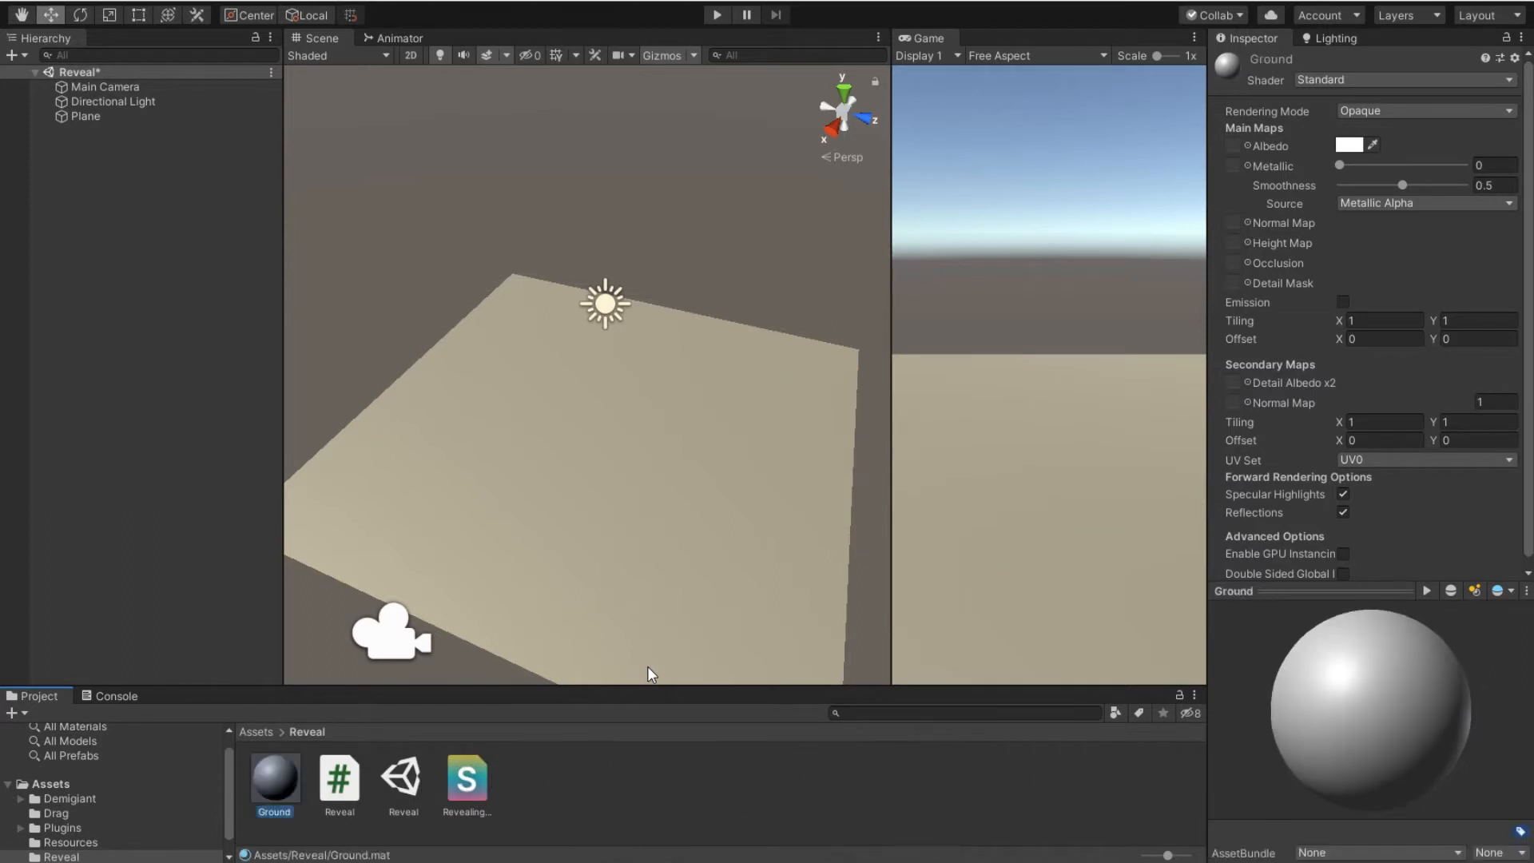
pyautogui.click(1351, 144)
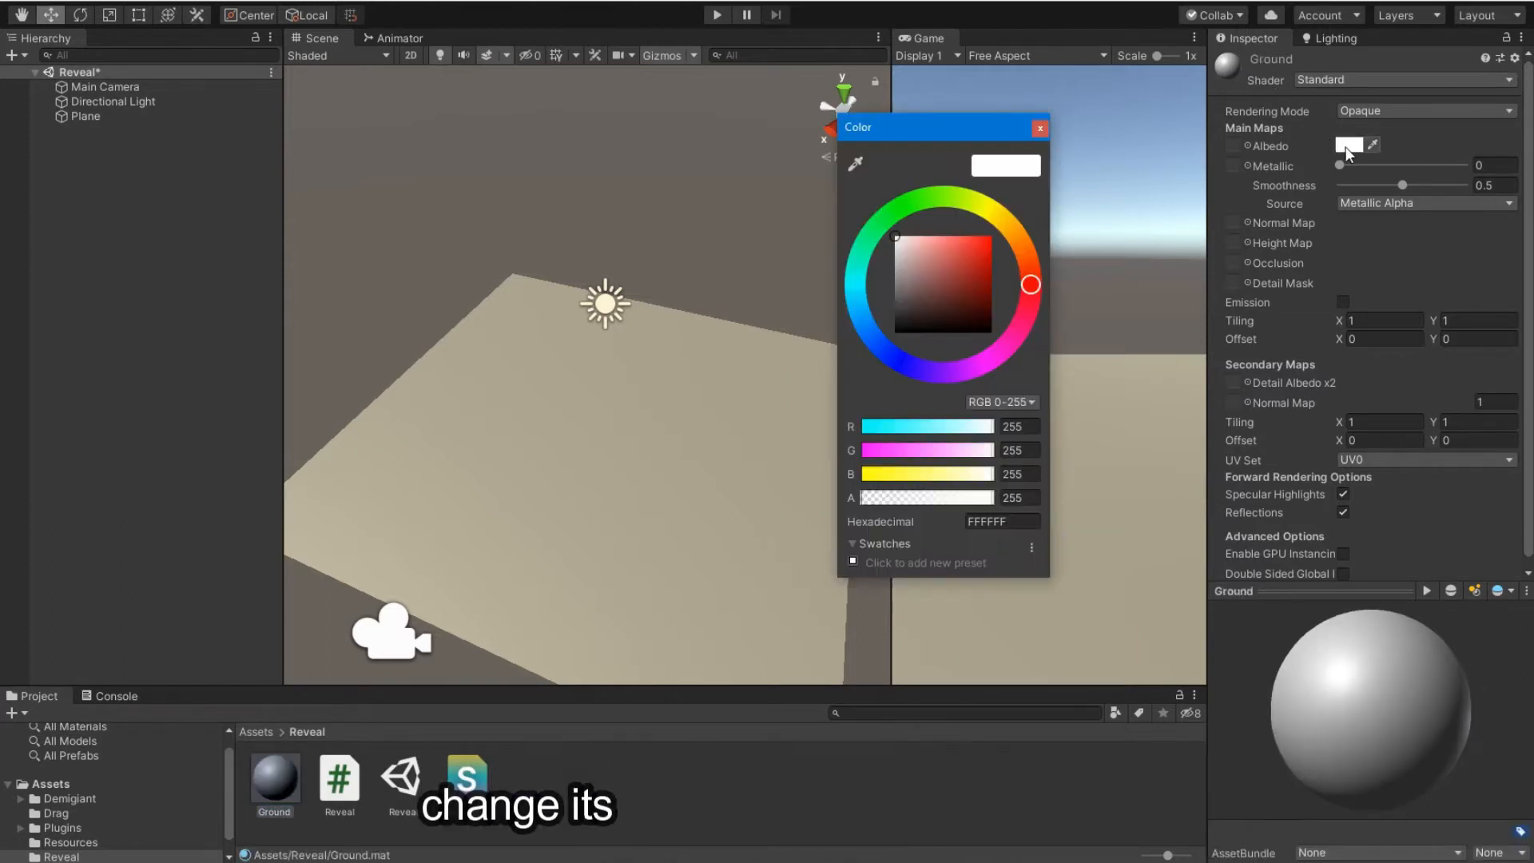
pyautogui.click(895, 310)
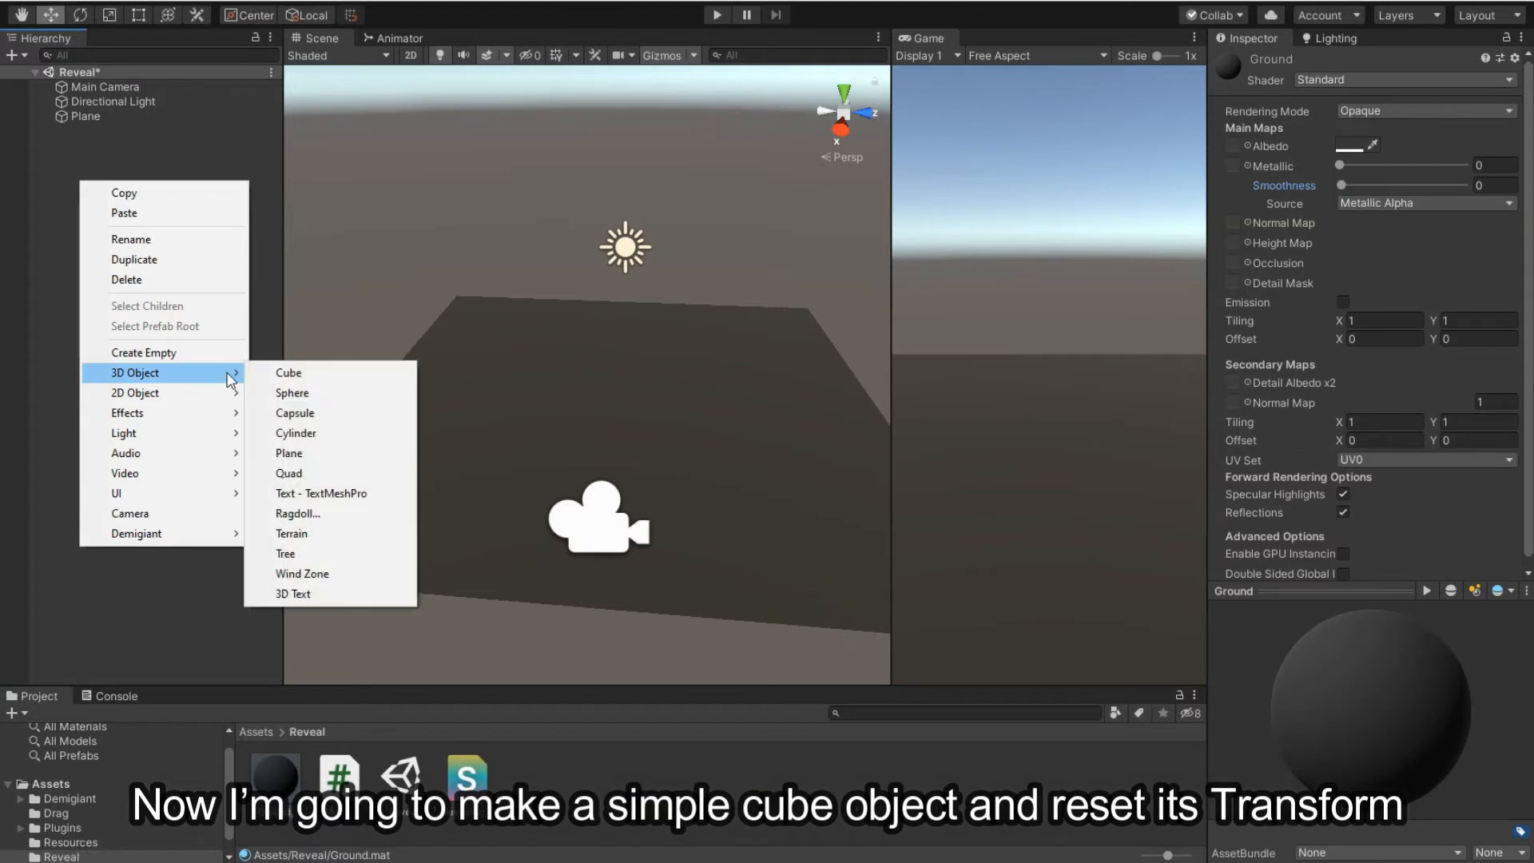
# - Add a cube with Position Y 0.5 and Cast Shadows set to Off
pyautogui.click(289, 372)
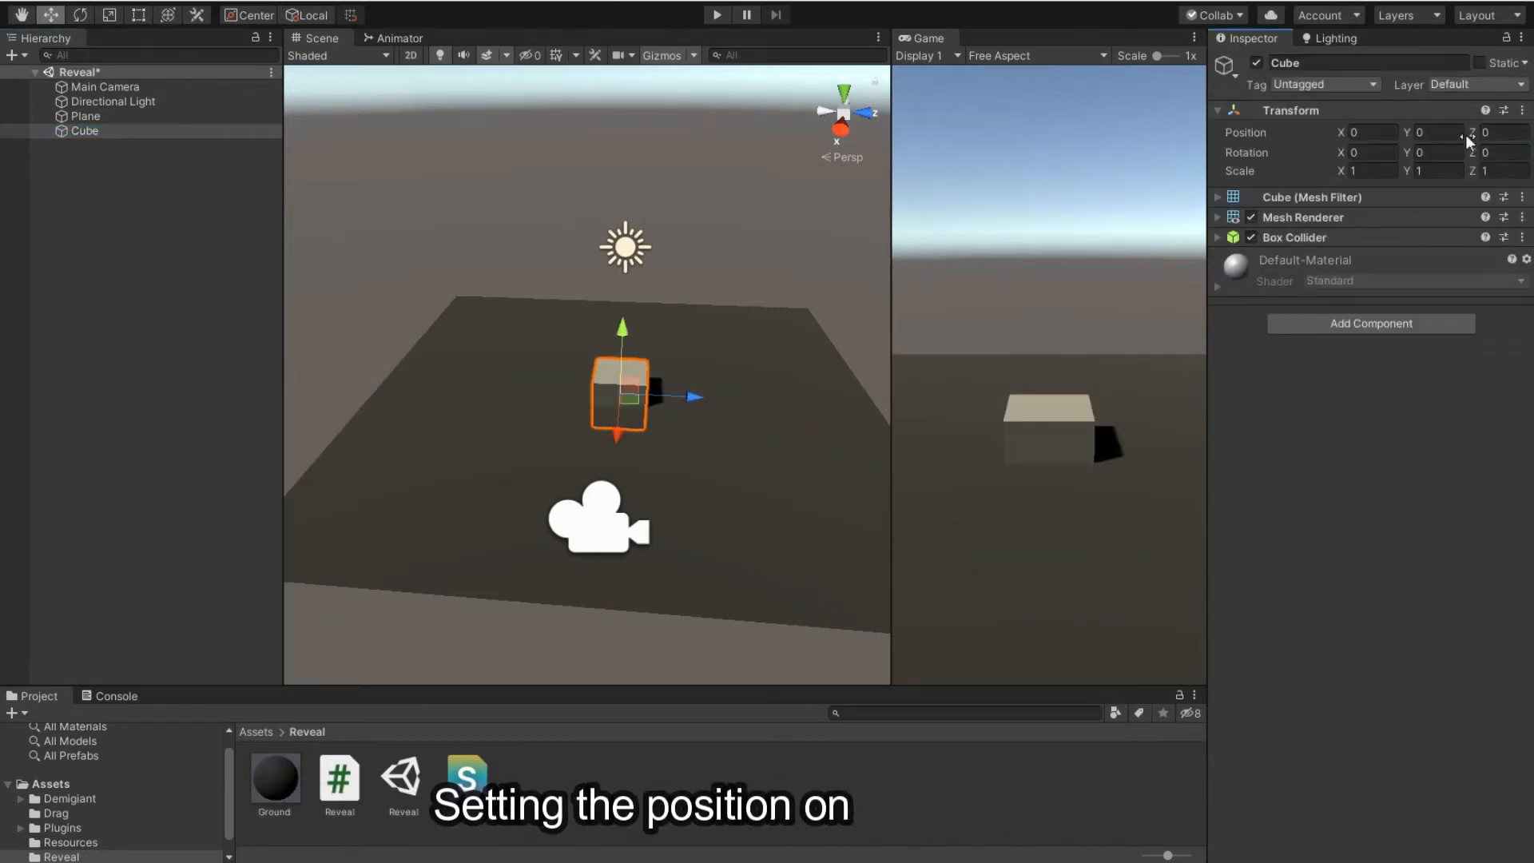
pyautogui.click(1431, 133)
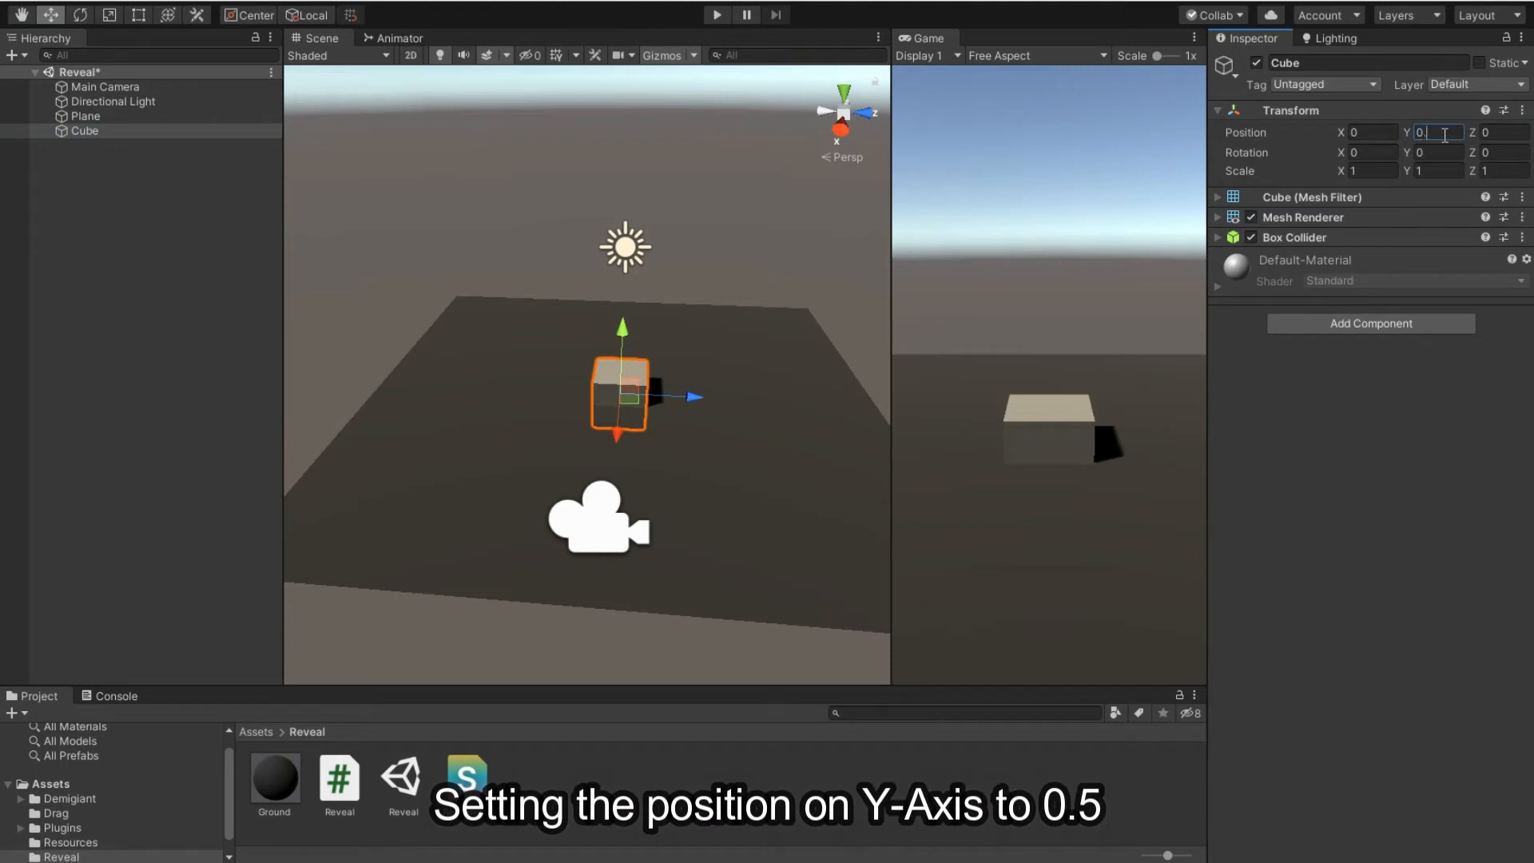
pyautogui.write('0.5')
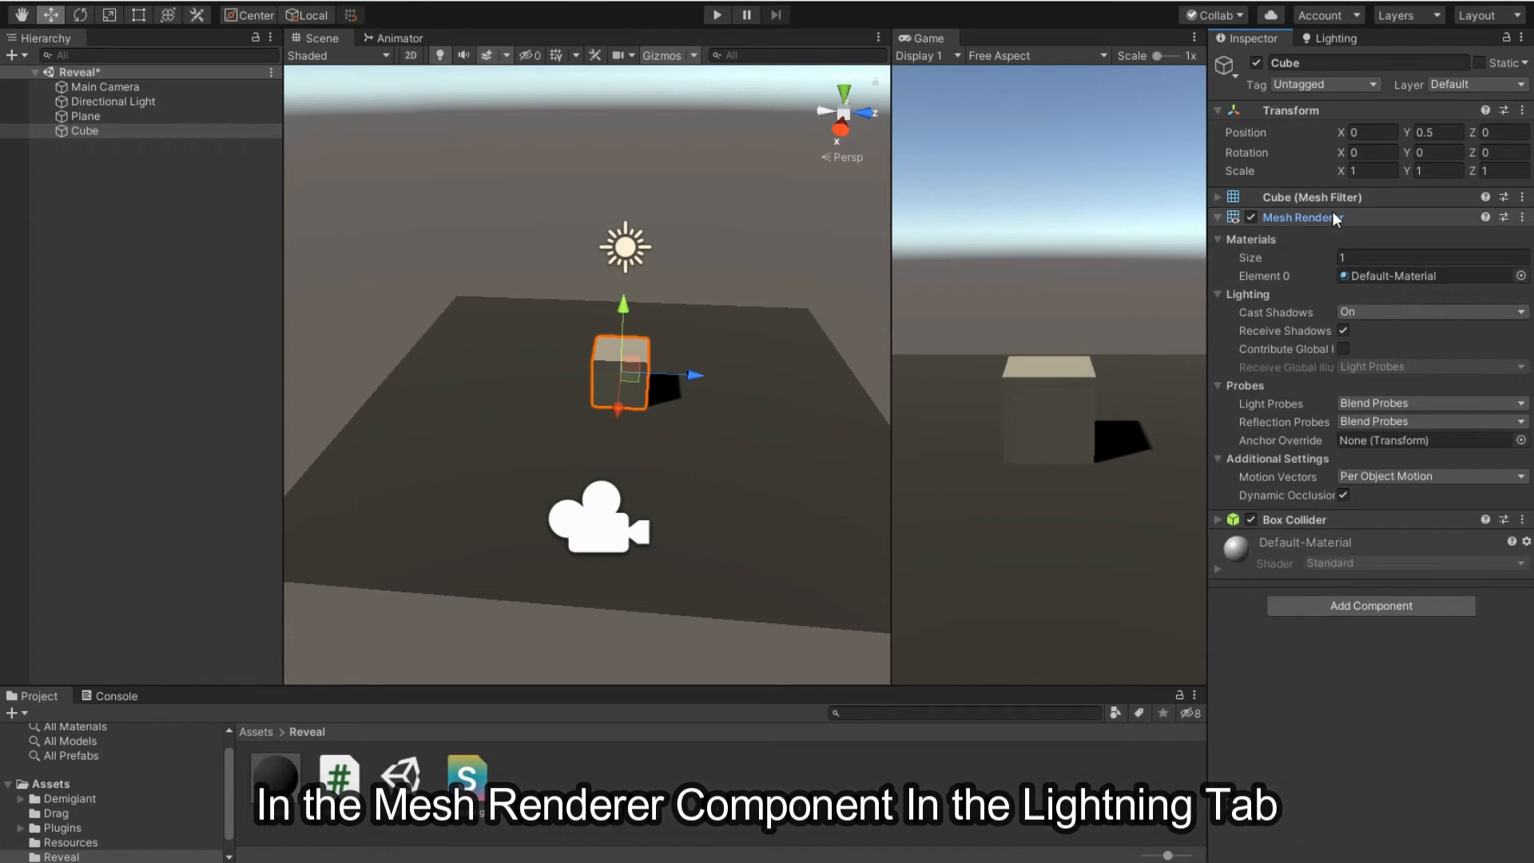
pyautogui.click(1432, 312)
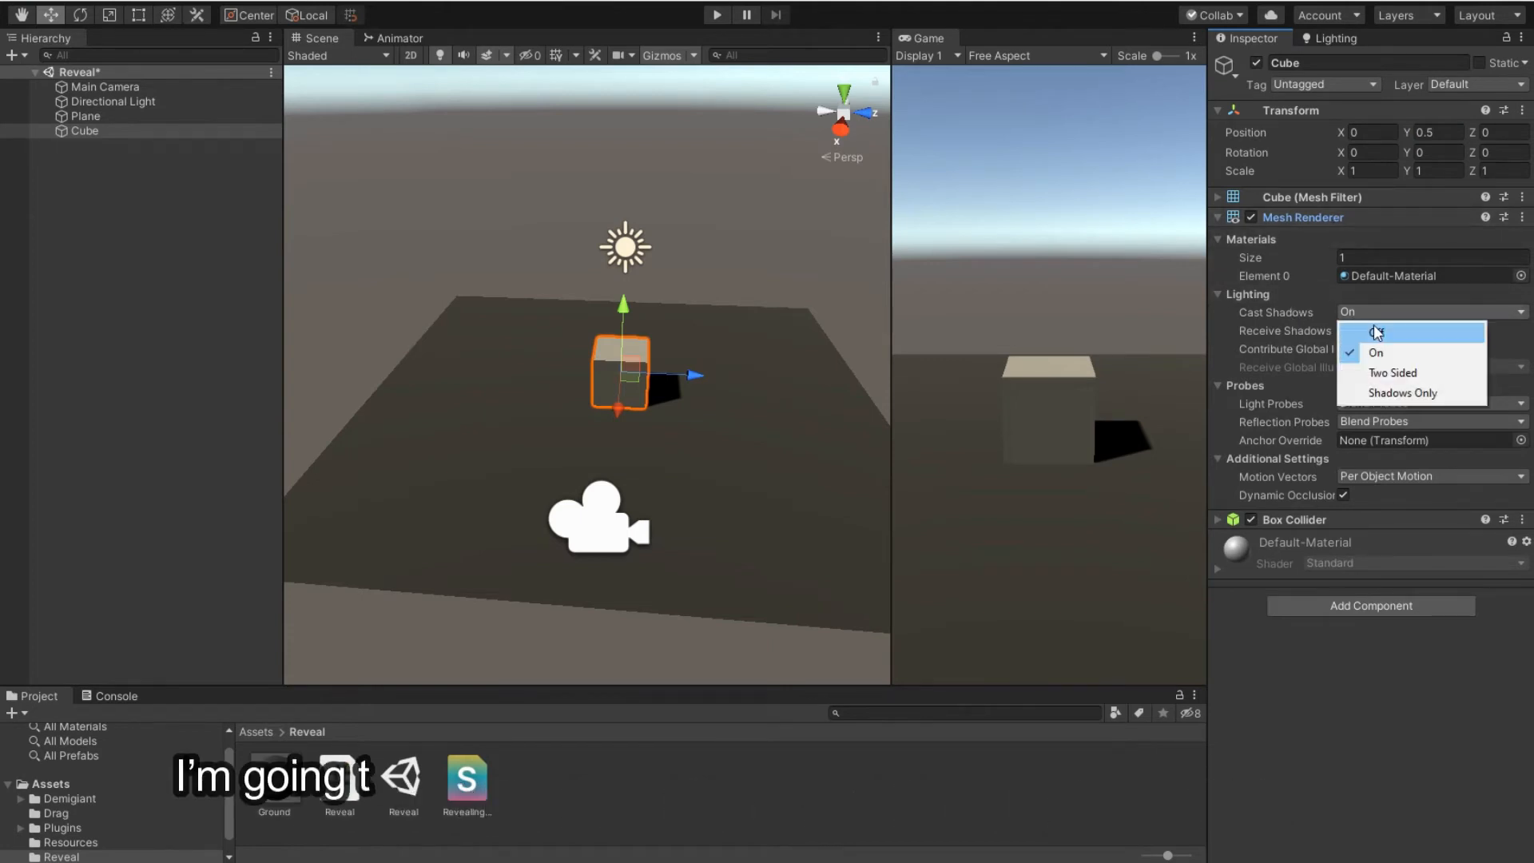
pyautogui.click(1377, 332)
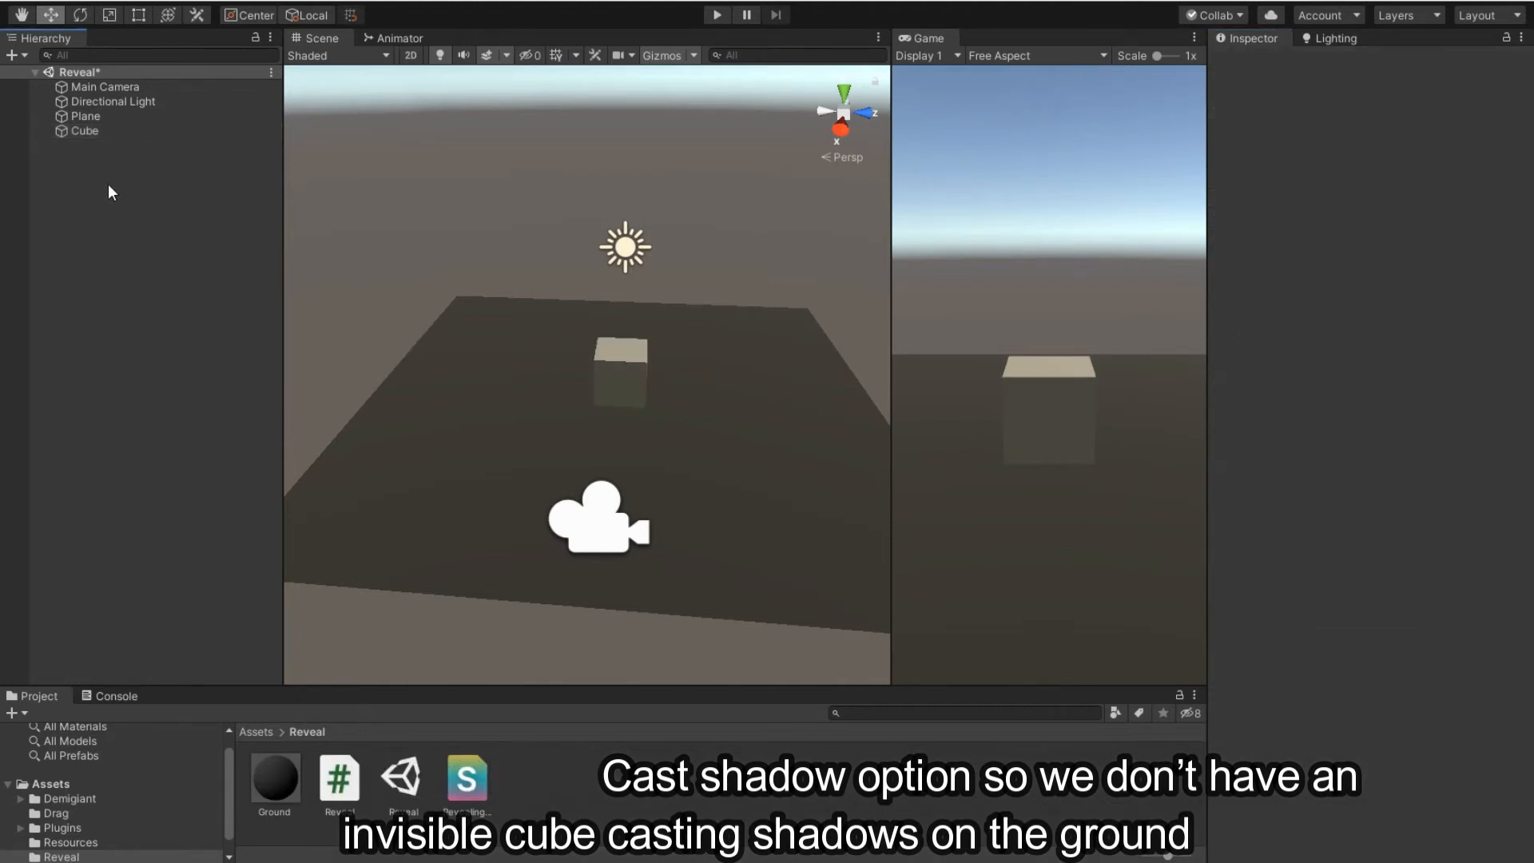
# - Select the Cube and go back to the Project window
pyautogui.click(84, 130)
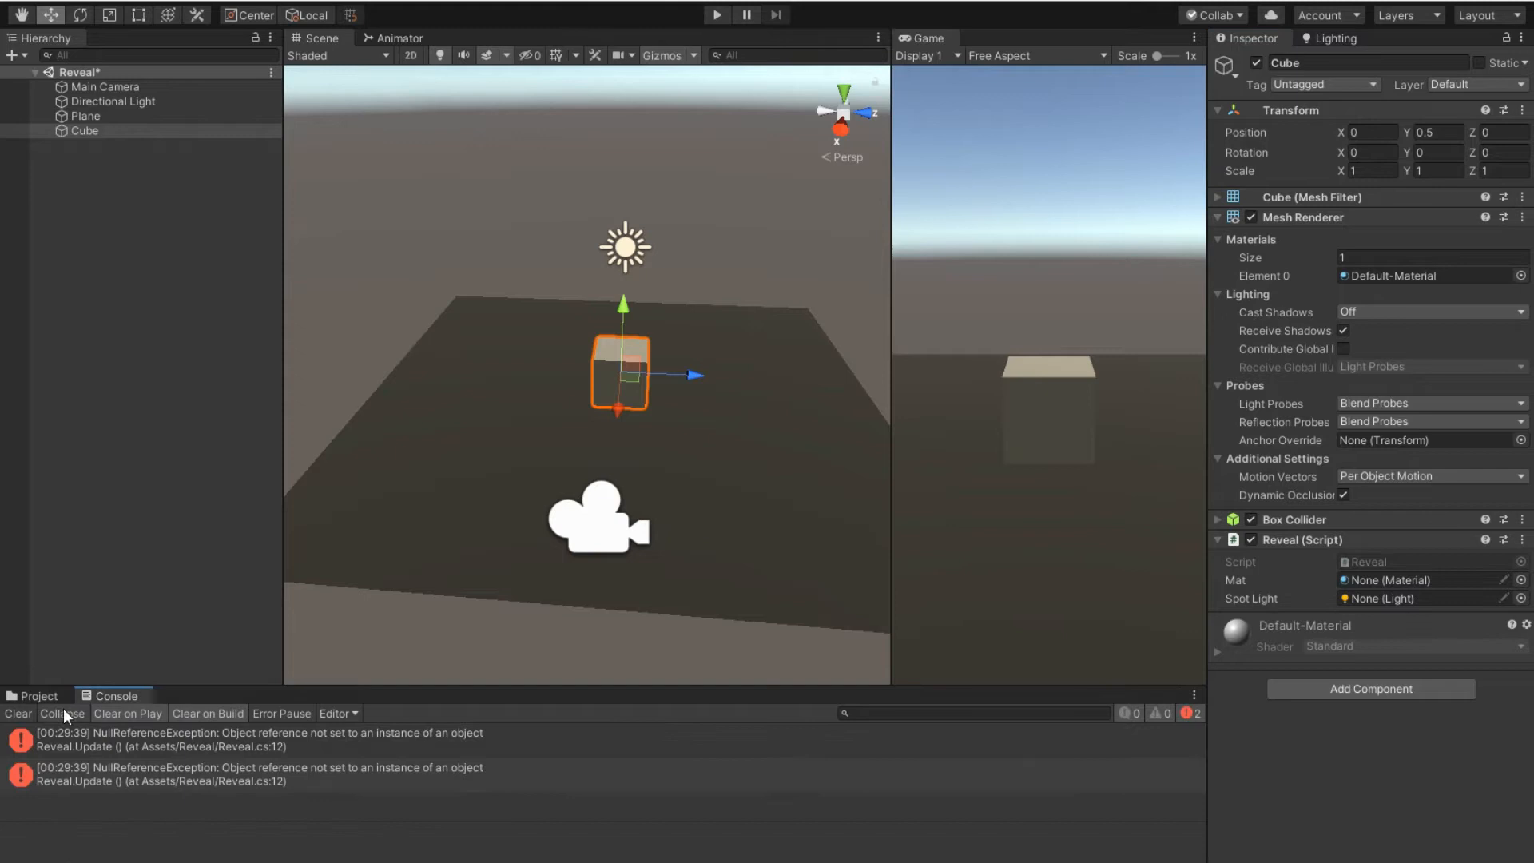
pyautogui.click(32, 696)
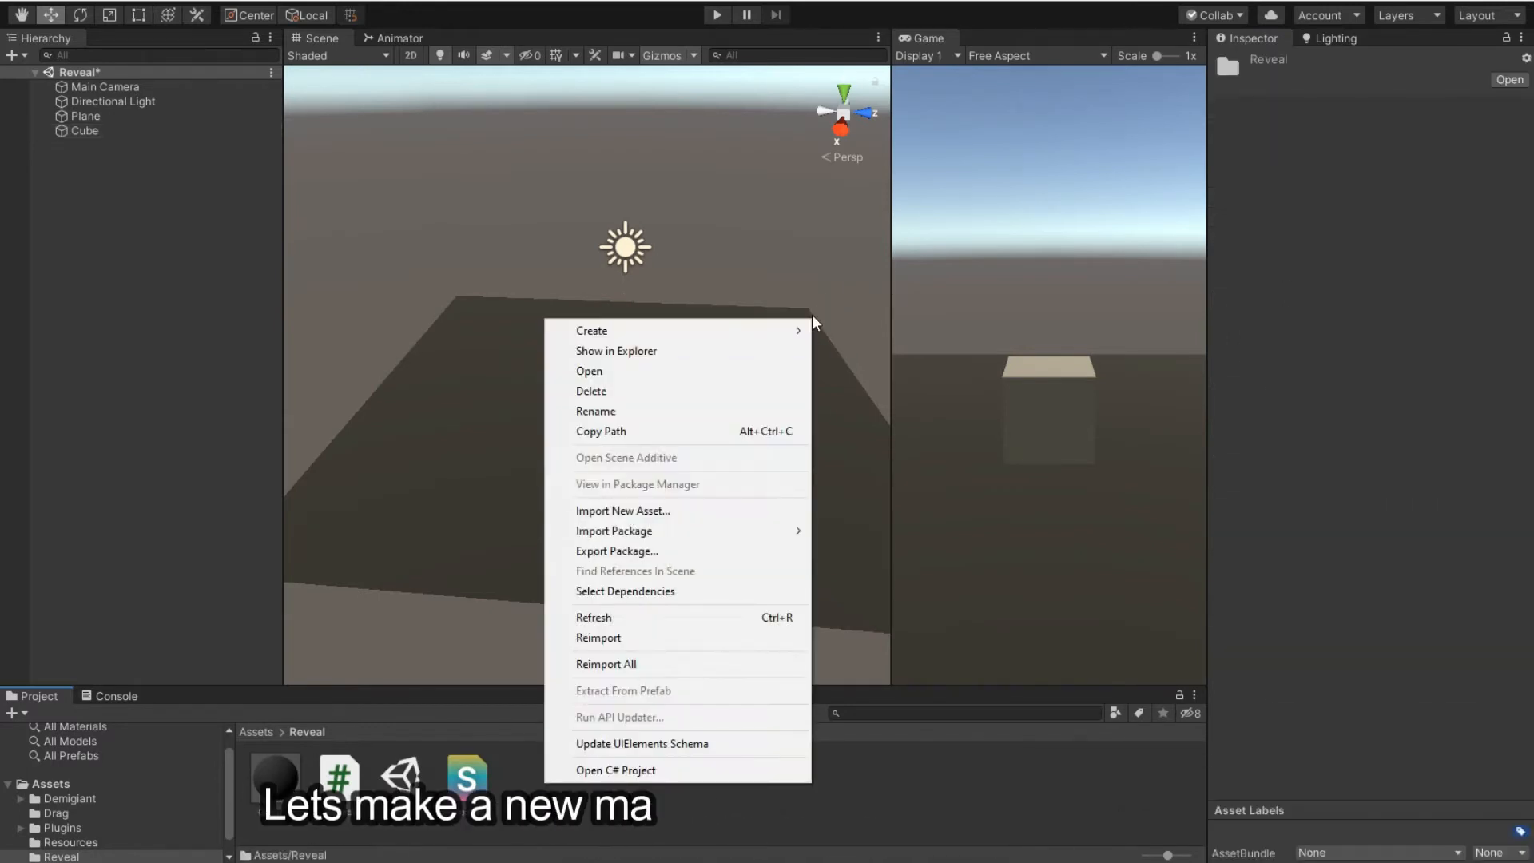
pyautogui.moveTo(592, 330)
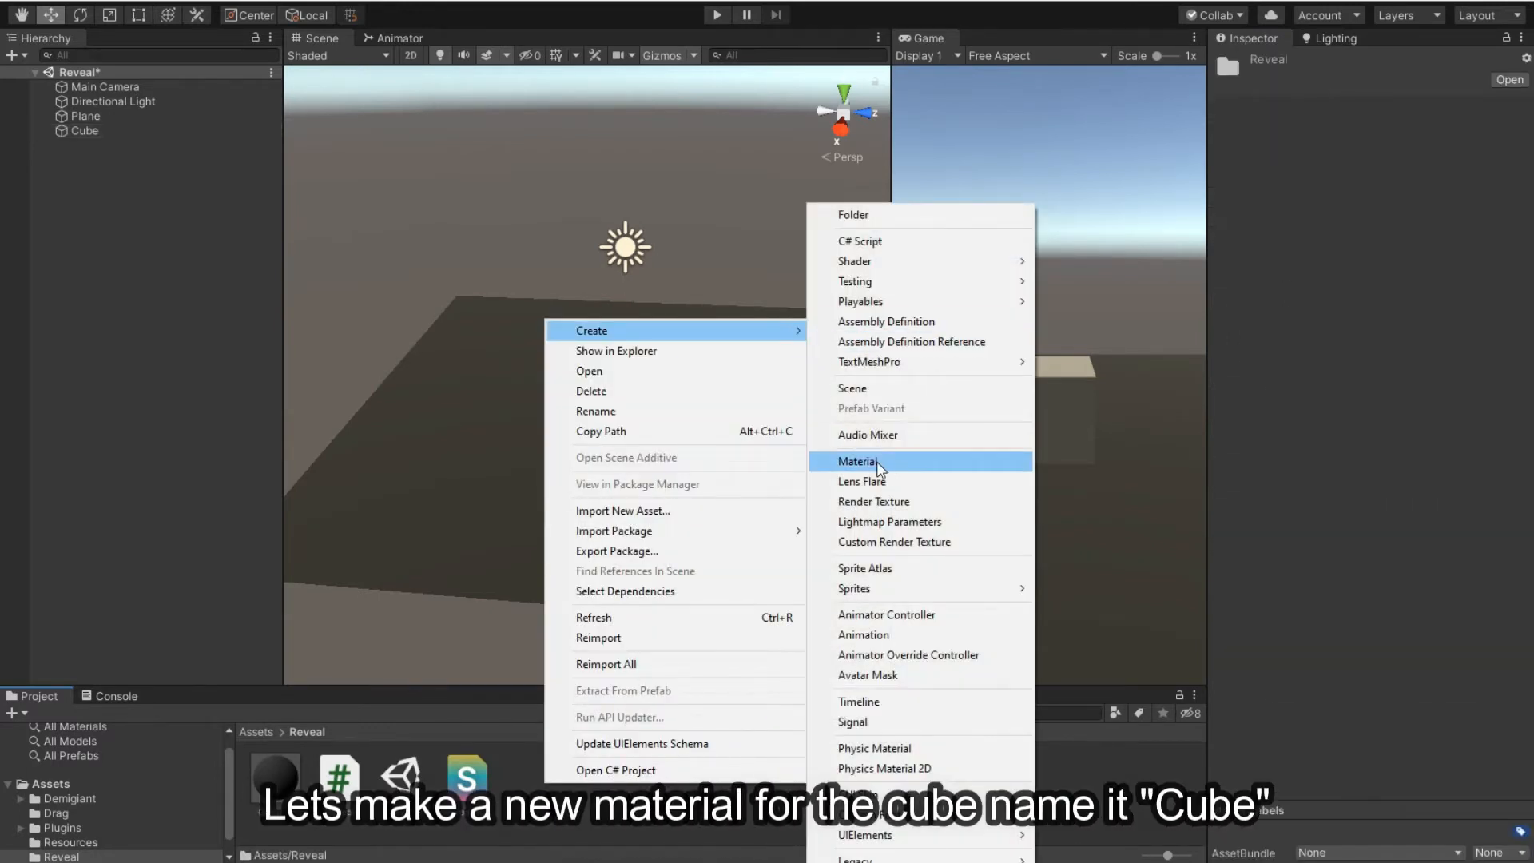
# - Create a Cube material with the Revealing Under Light shader and a red colour
pyautogui.click(857, 461)
pyautogui.write('Cube')
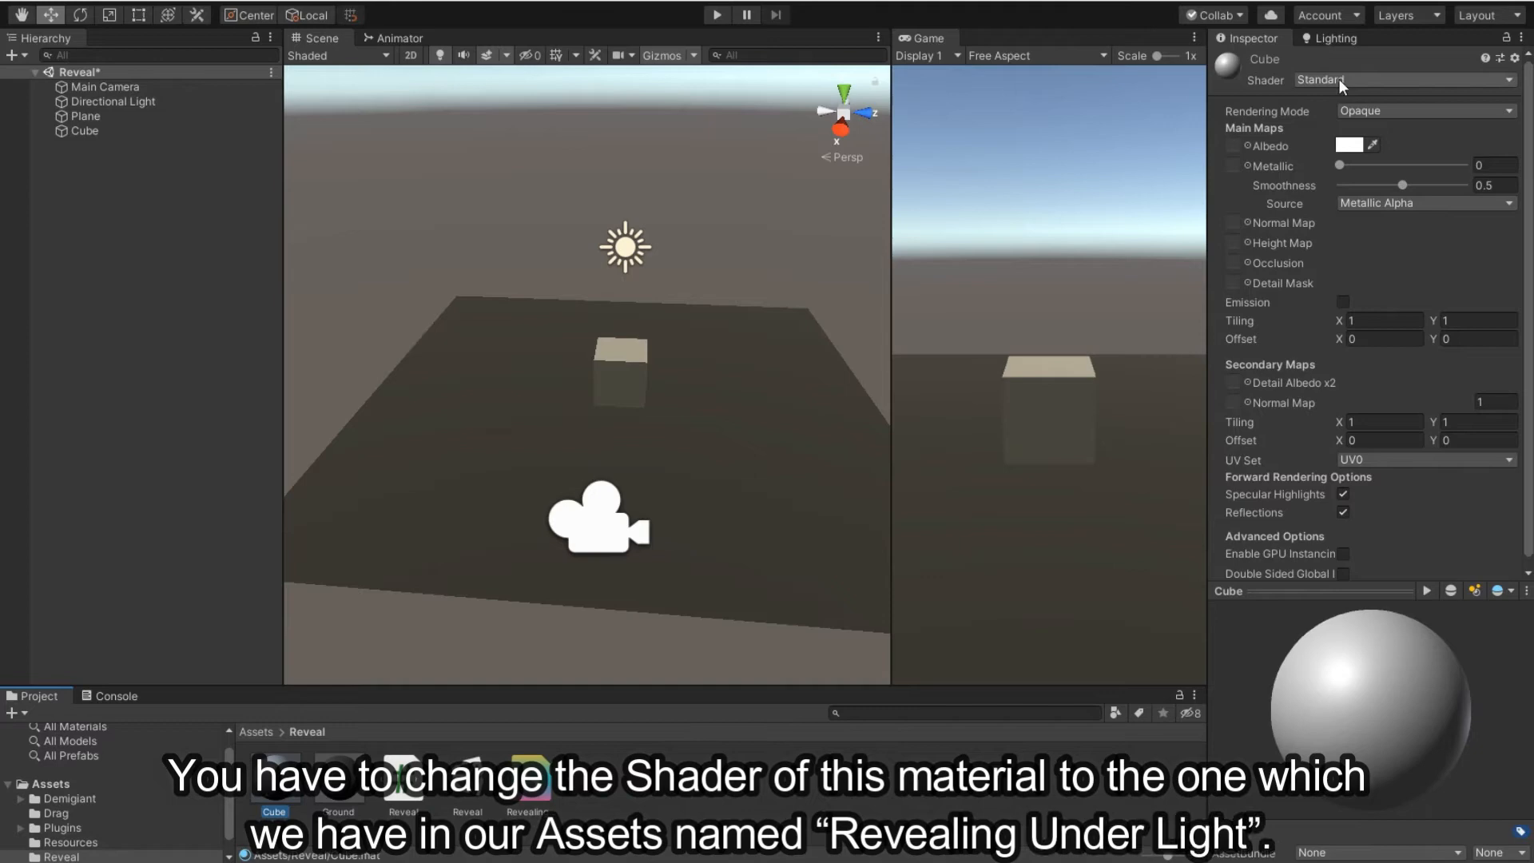
pyautogui.click(1417, 77)
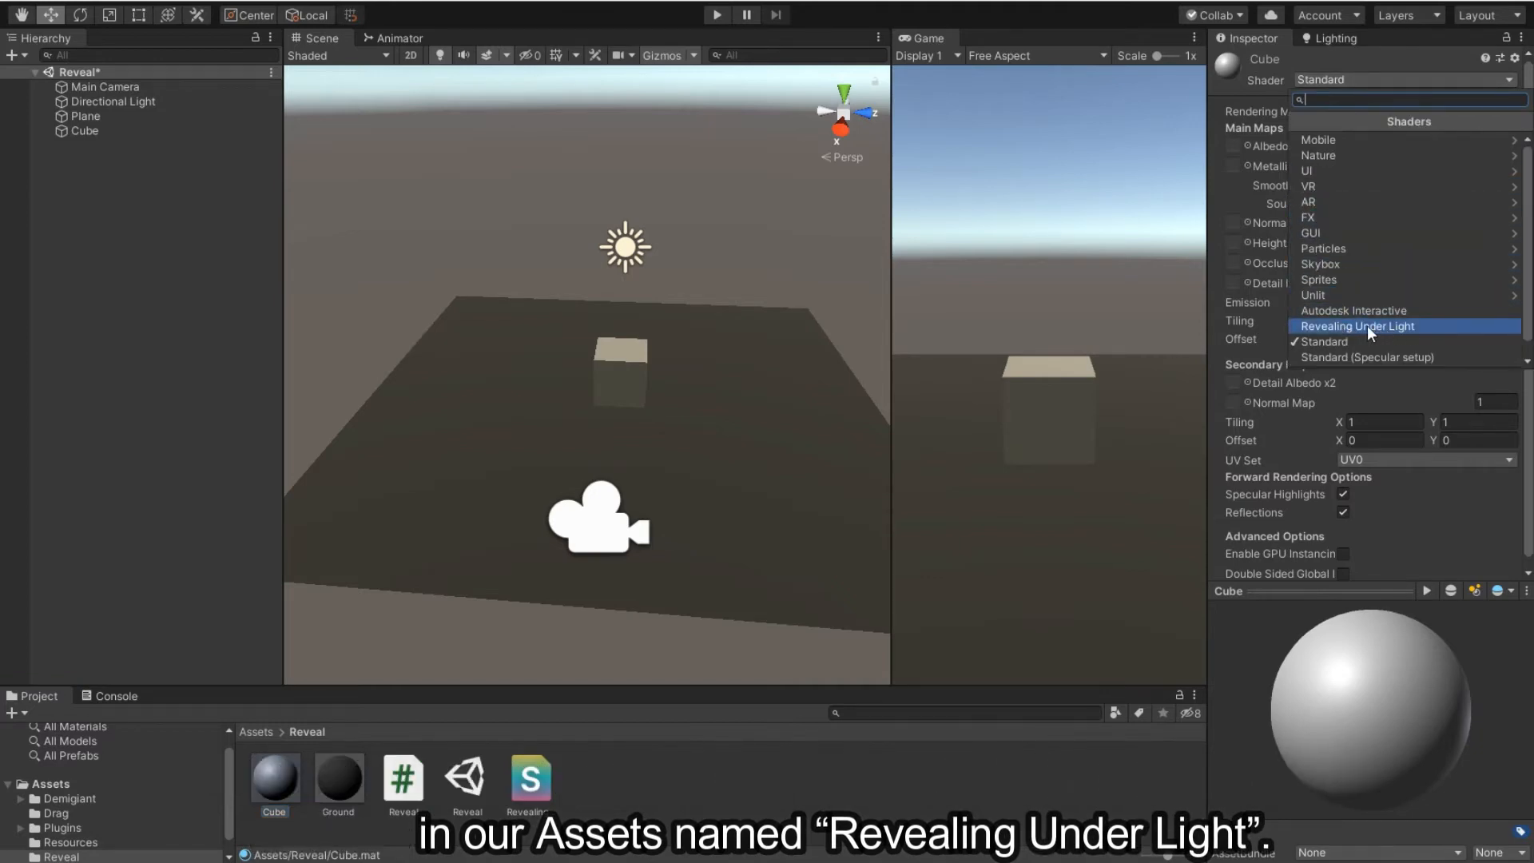
pyautogui.click(1357, 326)
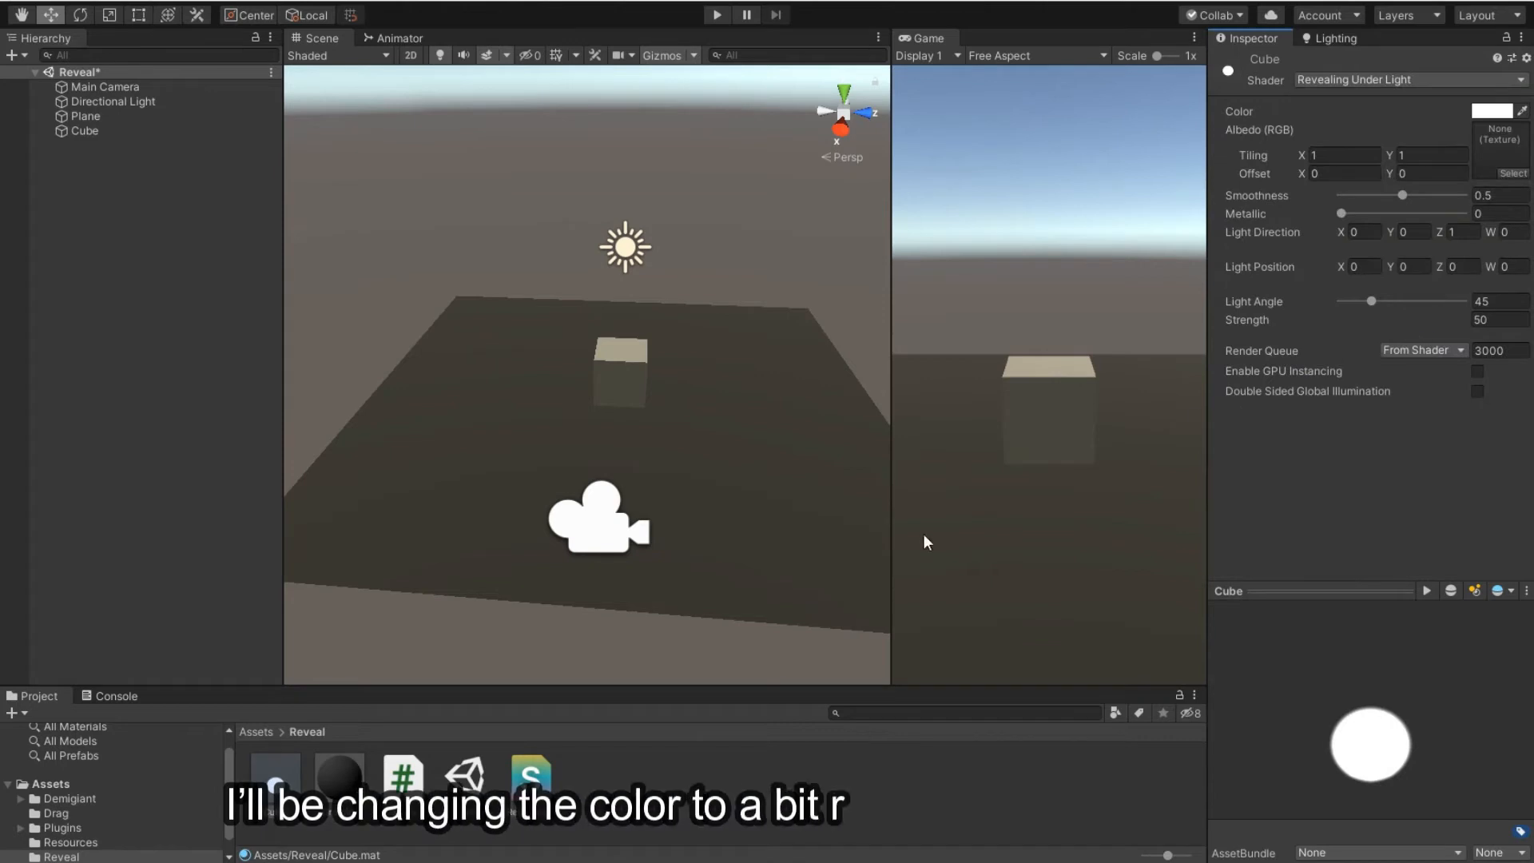
pyautogui.click(1483, 111)
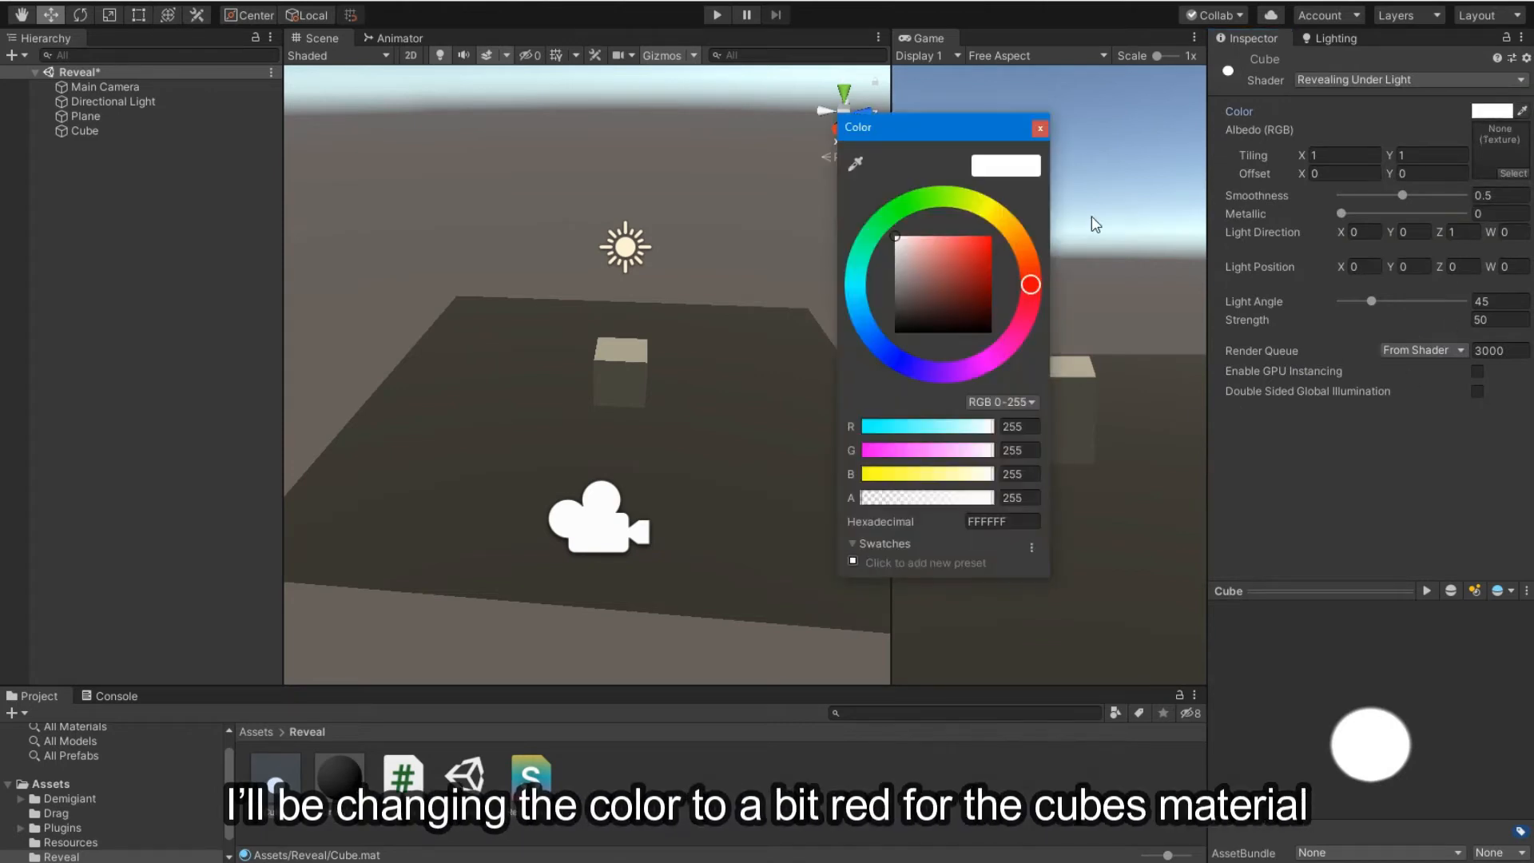
pyautogui.click(991, 263)
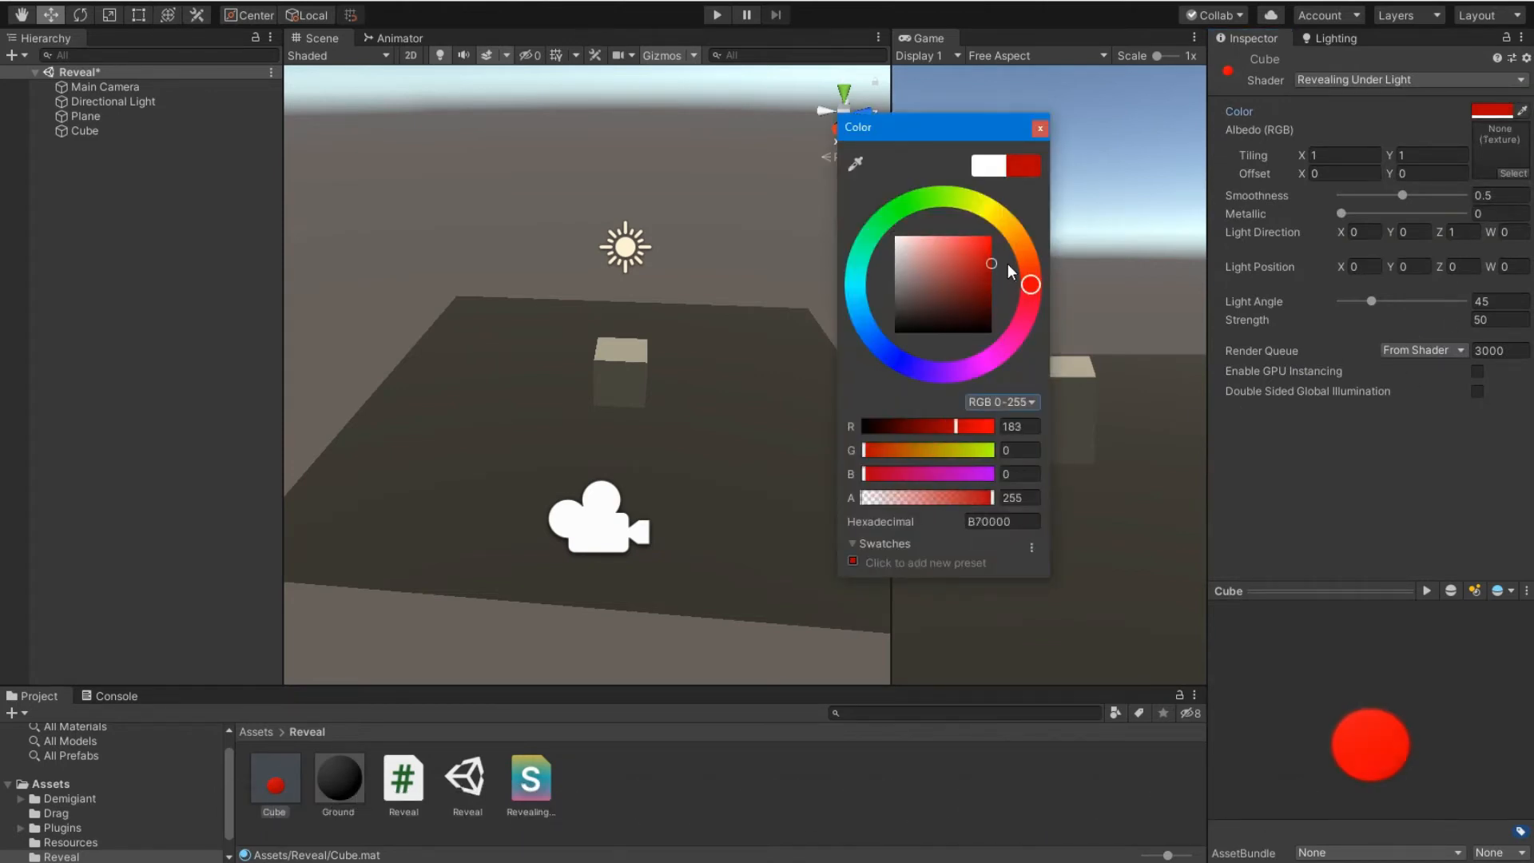
pyautogui.click(1039, 128)
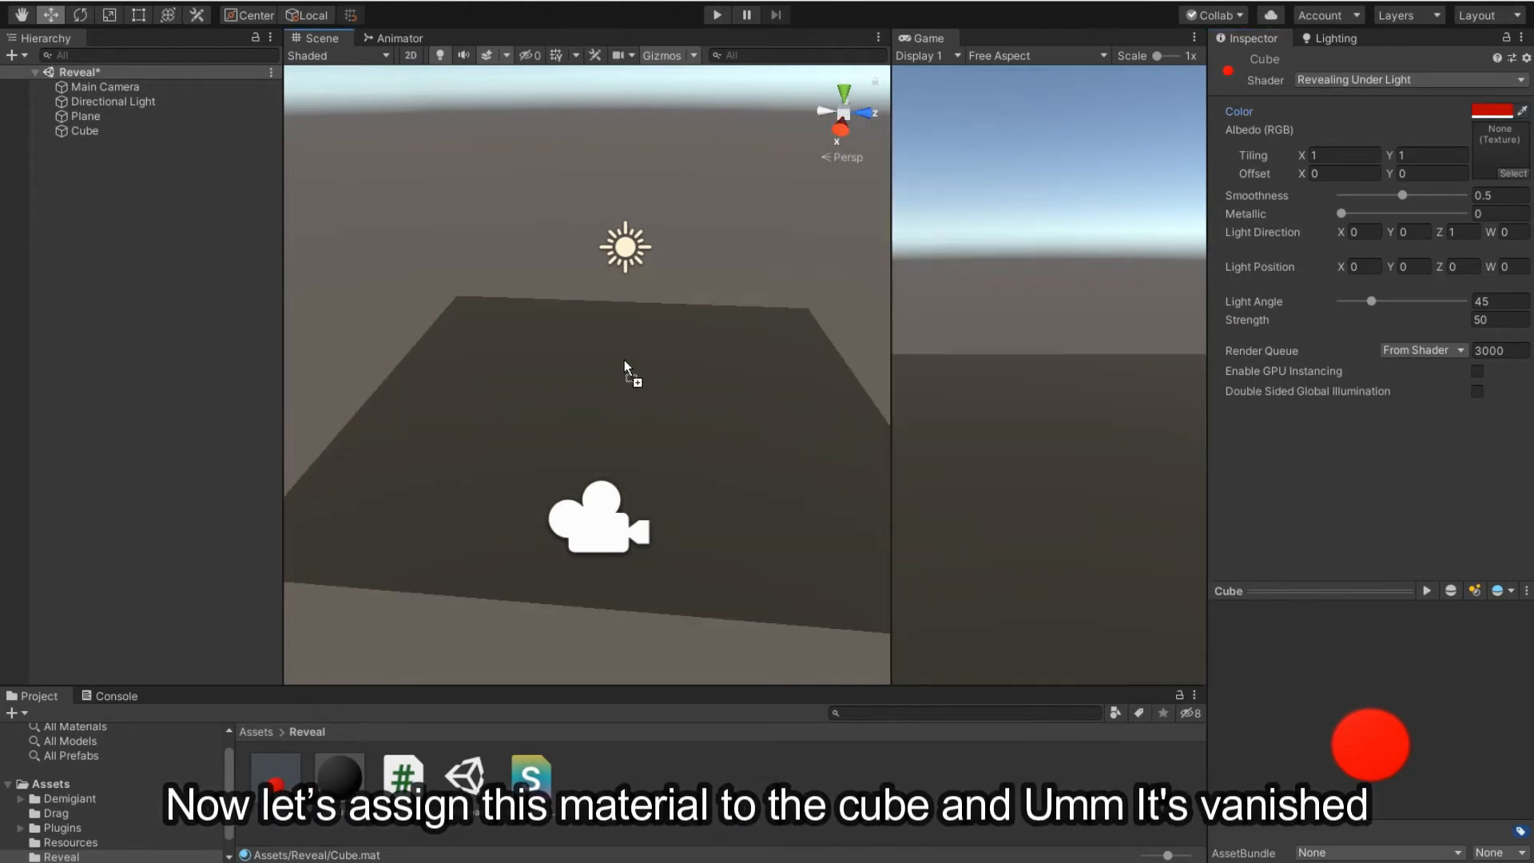
# - Select the Cube in the Hierarchy
pyautogui.click(84, 130)
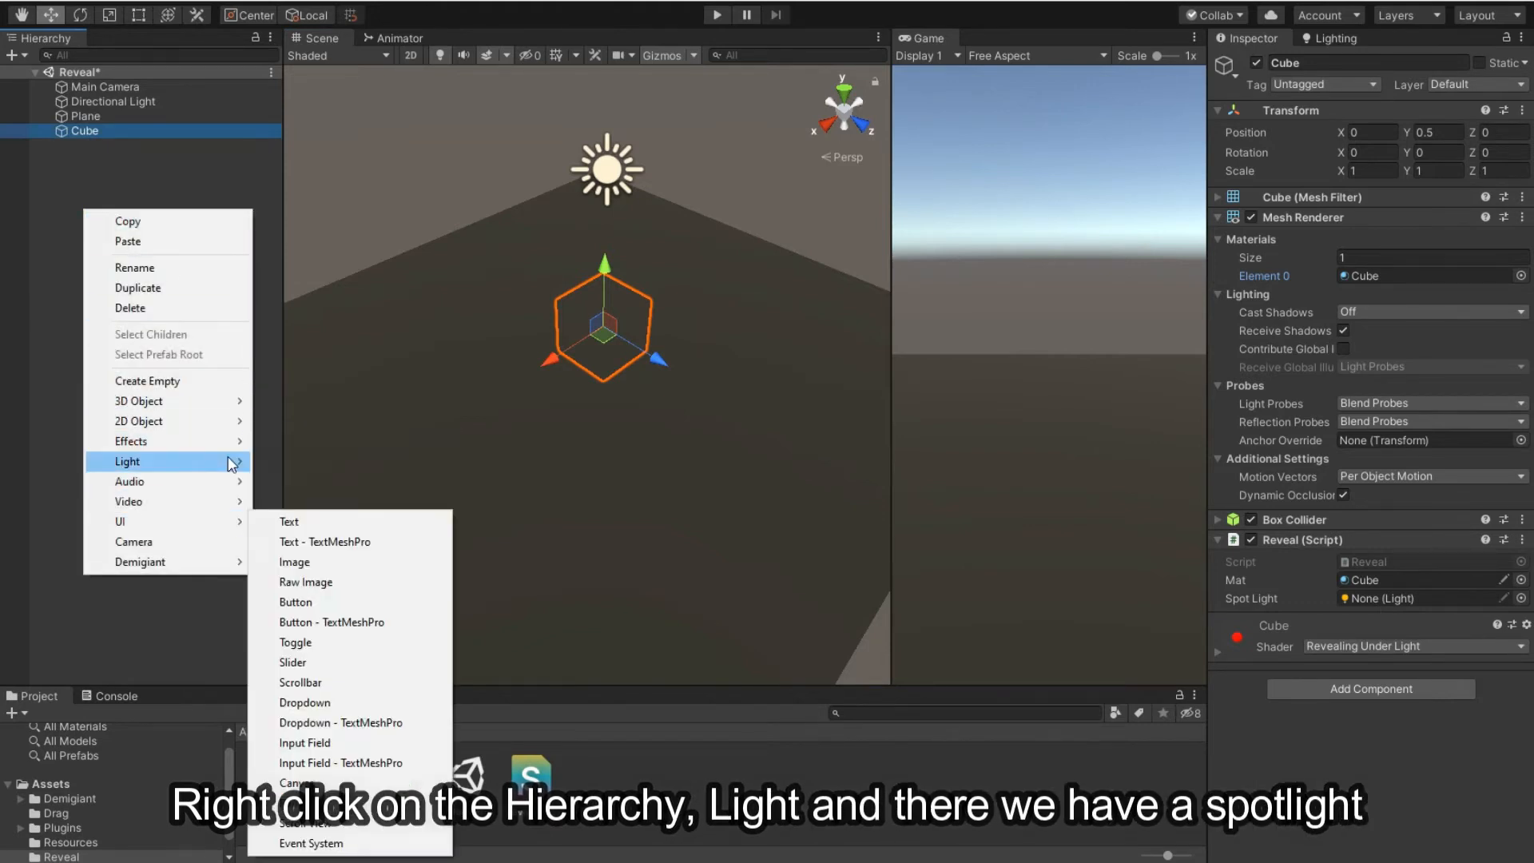
pyautogui.moveTo(305, 481)
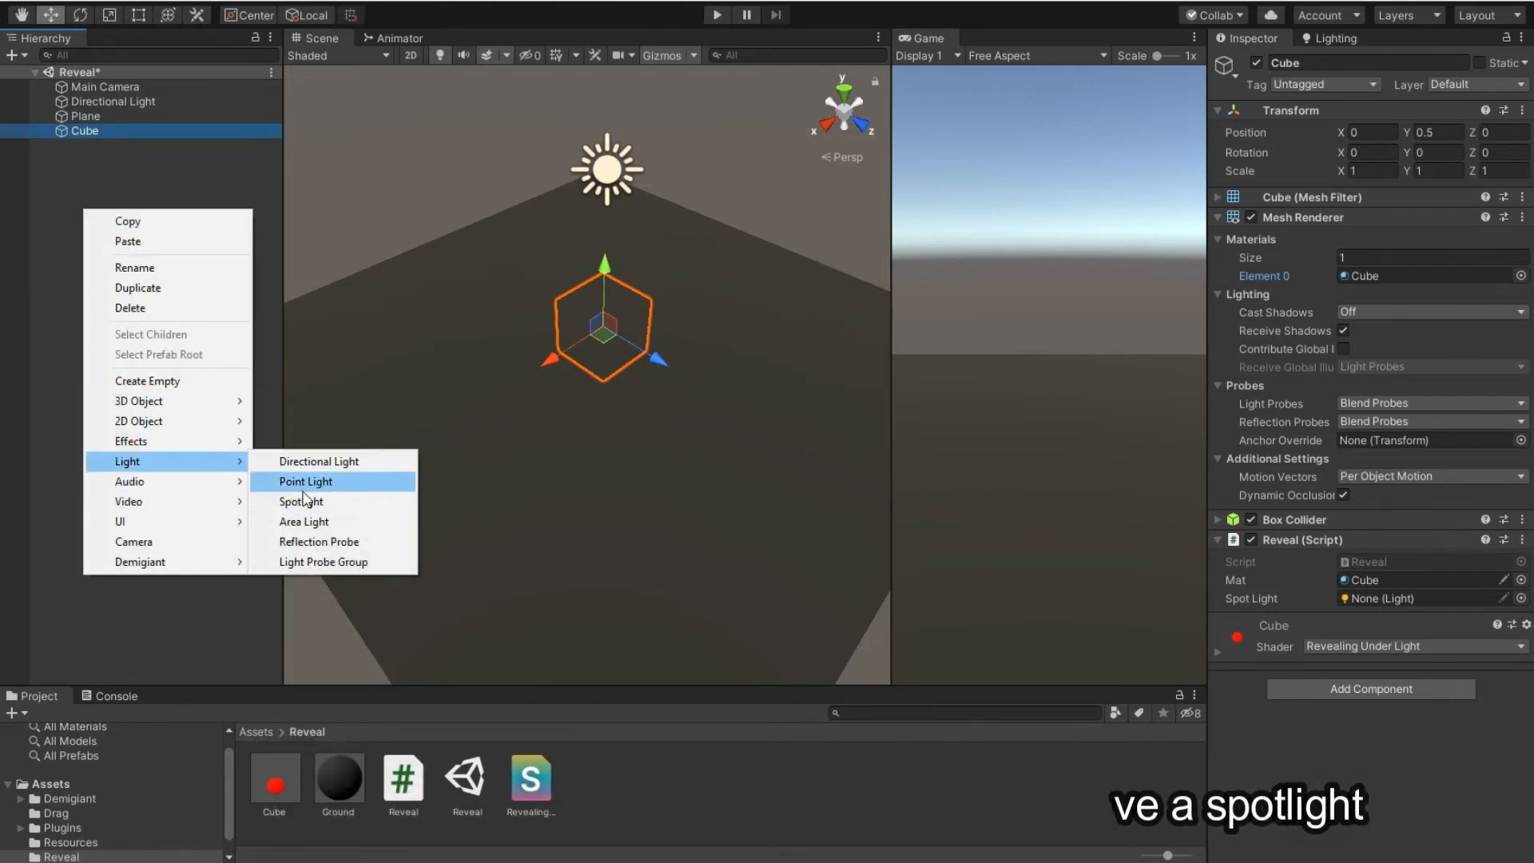
# - Create a Spotlight, enter 2.56 for its position, then select the cube and spotlight
pyautogui.click(300, 501)
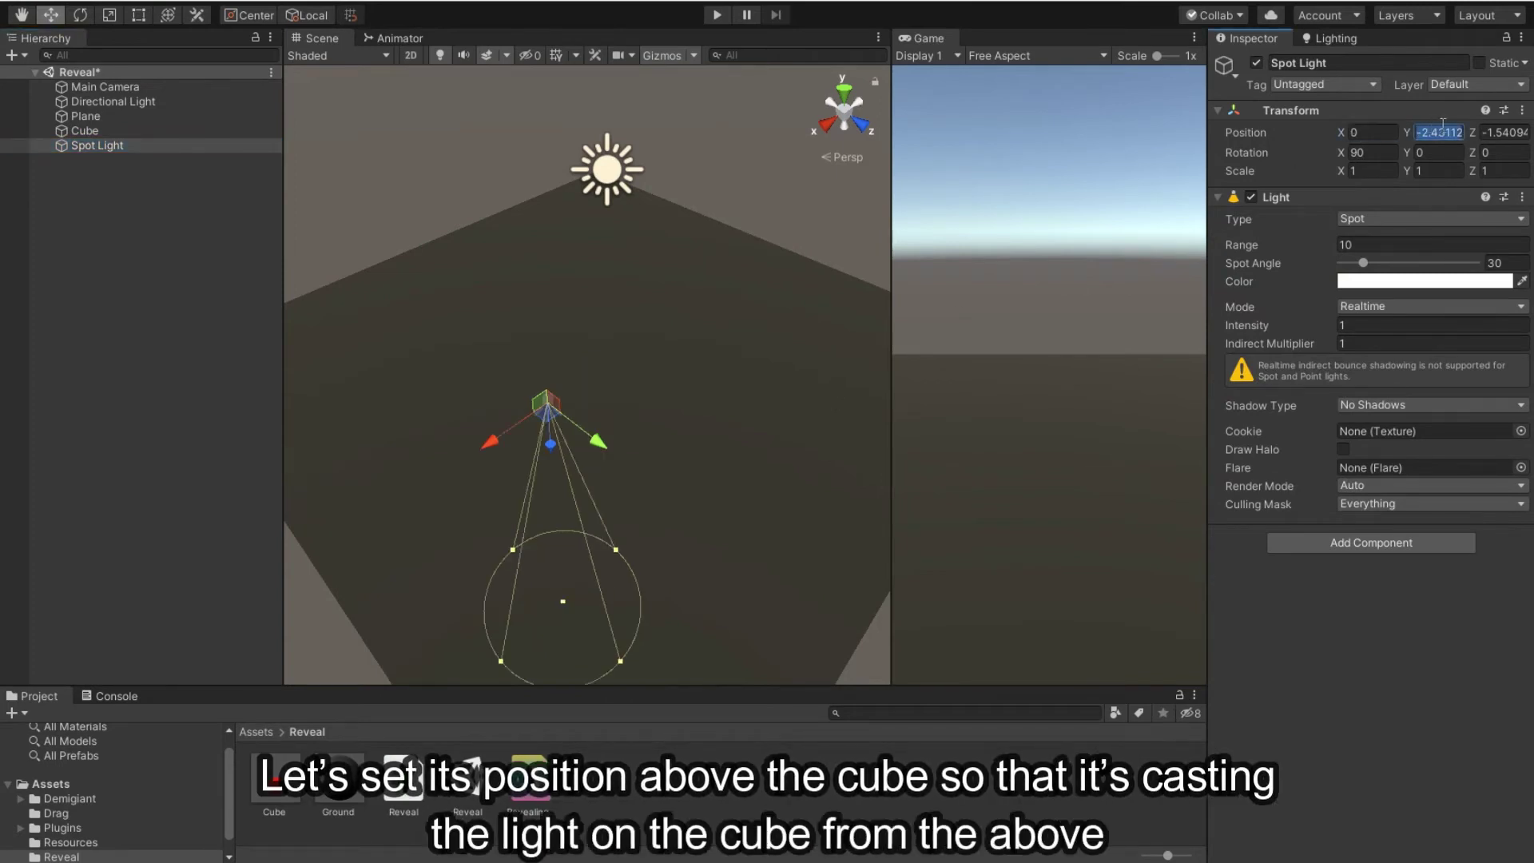
pyautogui.write('2.56')
pyautogui.click(1505, 132)
pyautogui.write('0')
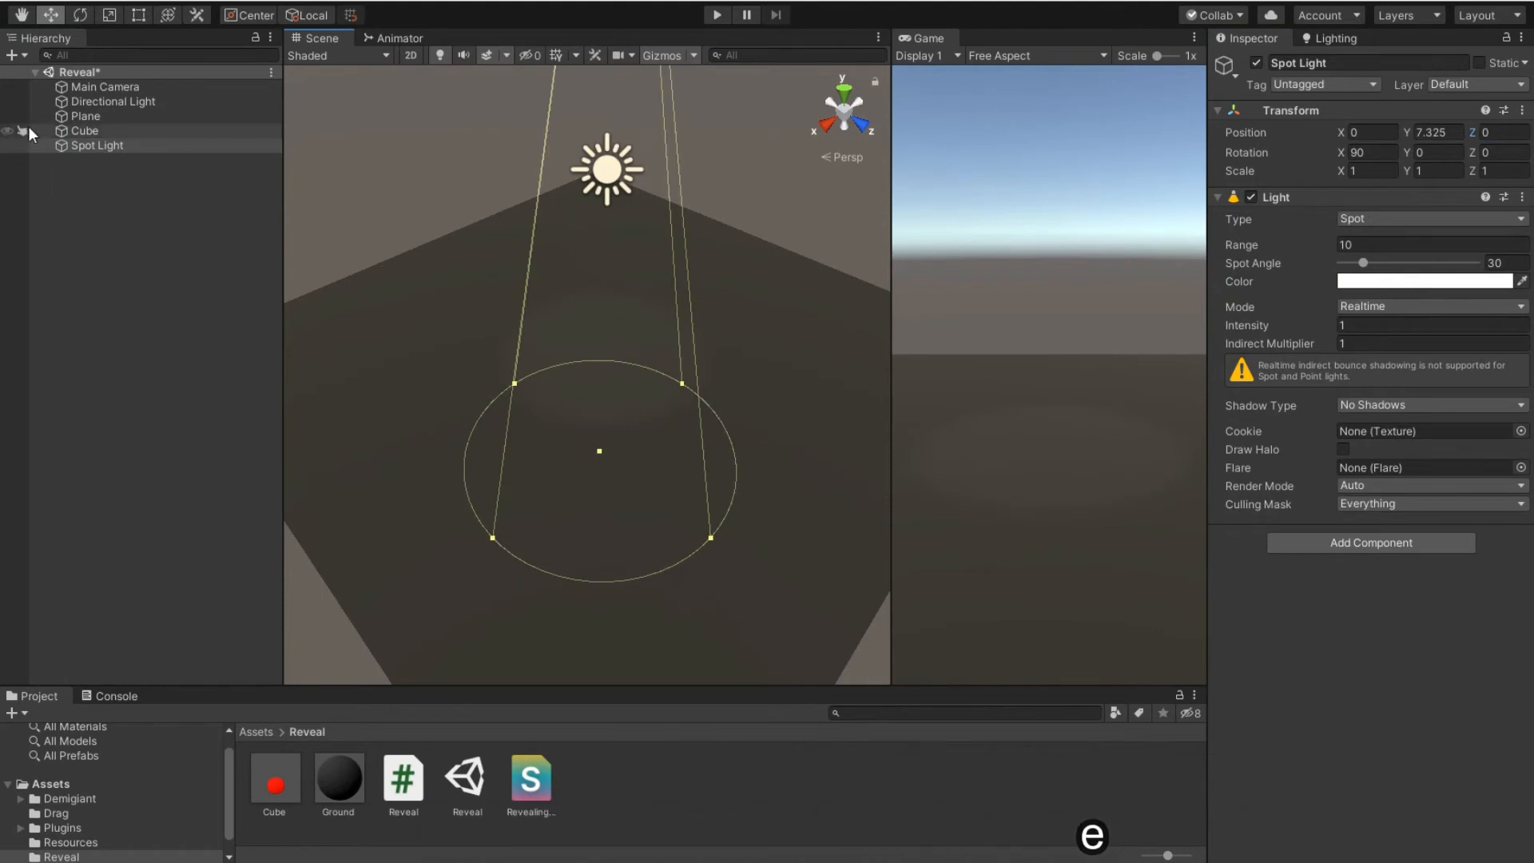
pyautogui.click(85, 130)
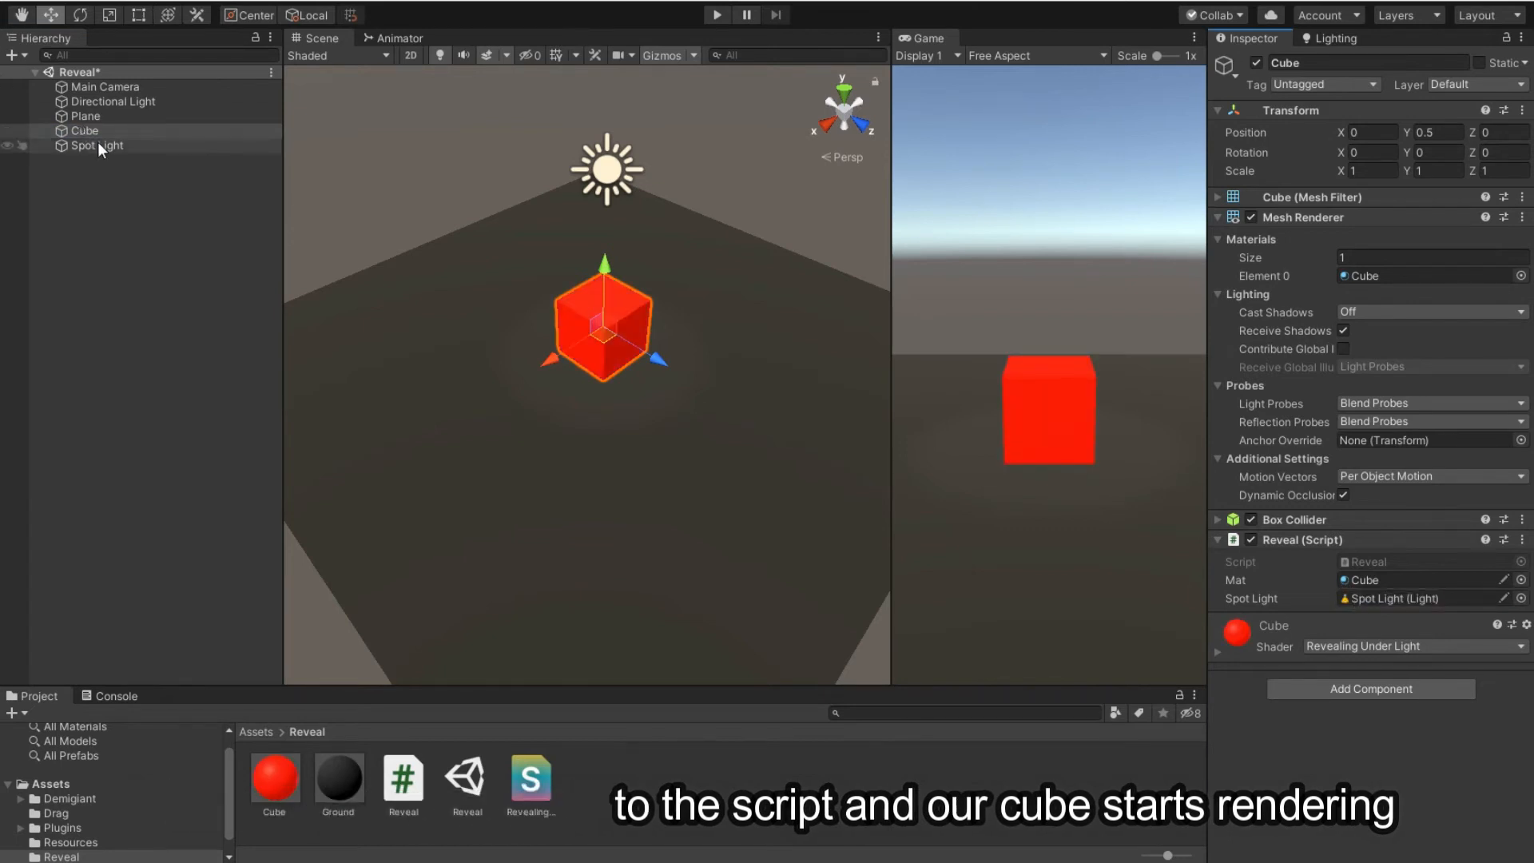
pyautogui.click(96, 146)
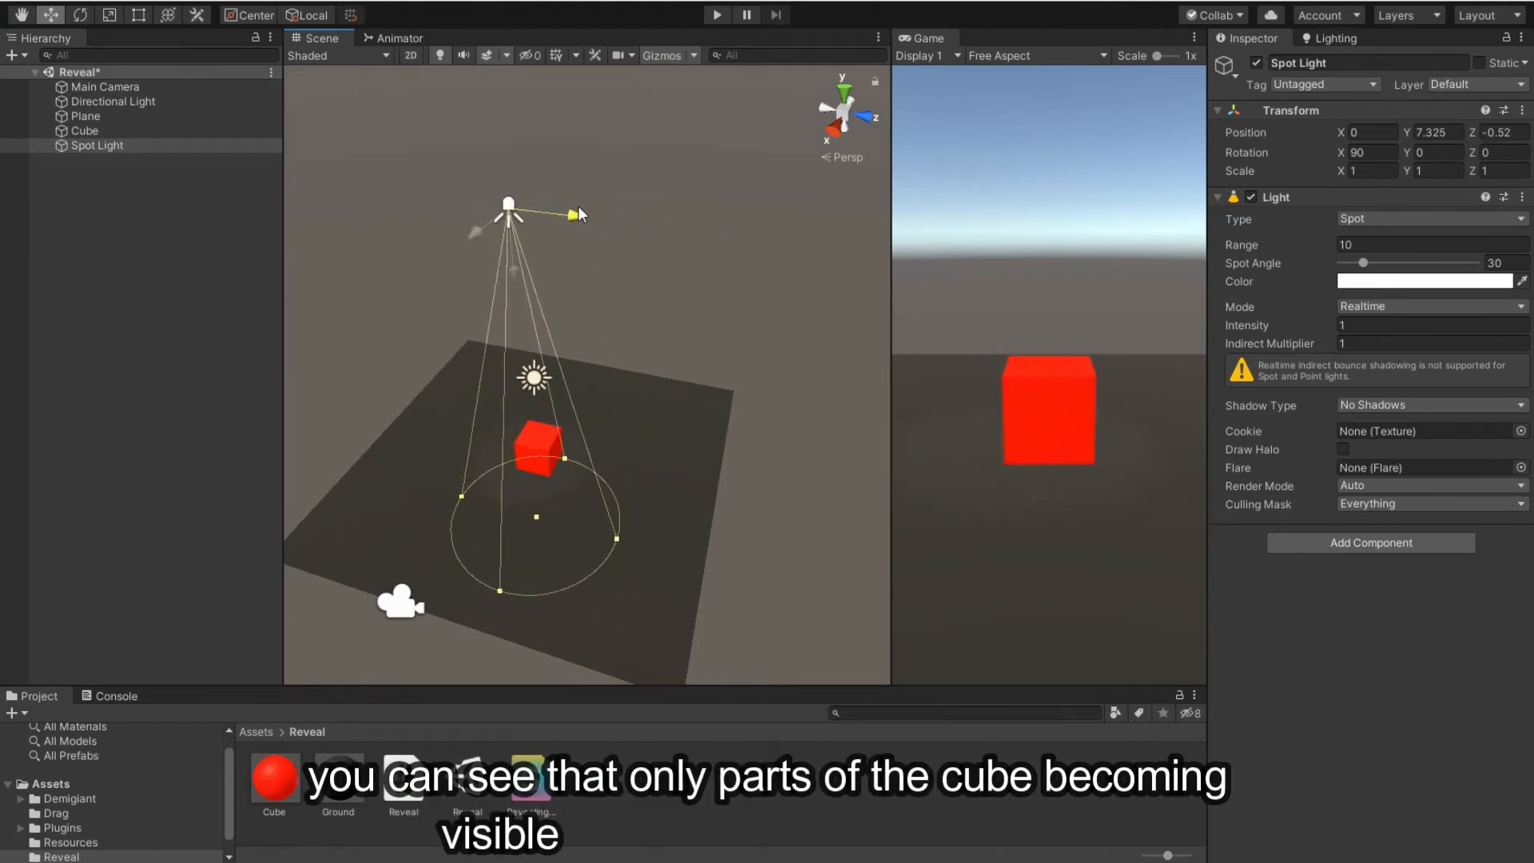
# - Drag the spotlight above the cube, check the Console, and select the Reveal script
pyautogui.moveTo(509, 205); pyautogui.dragTo(558, 171)
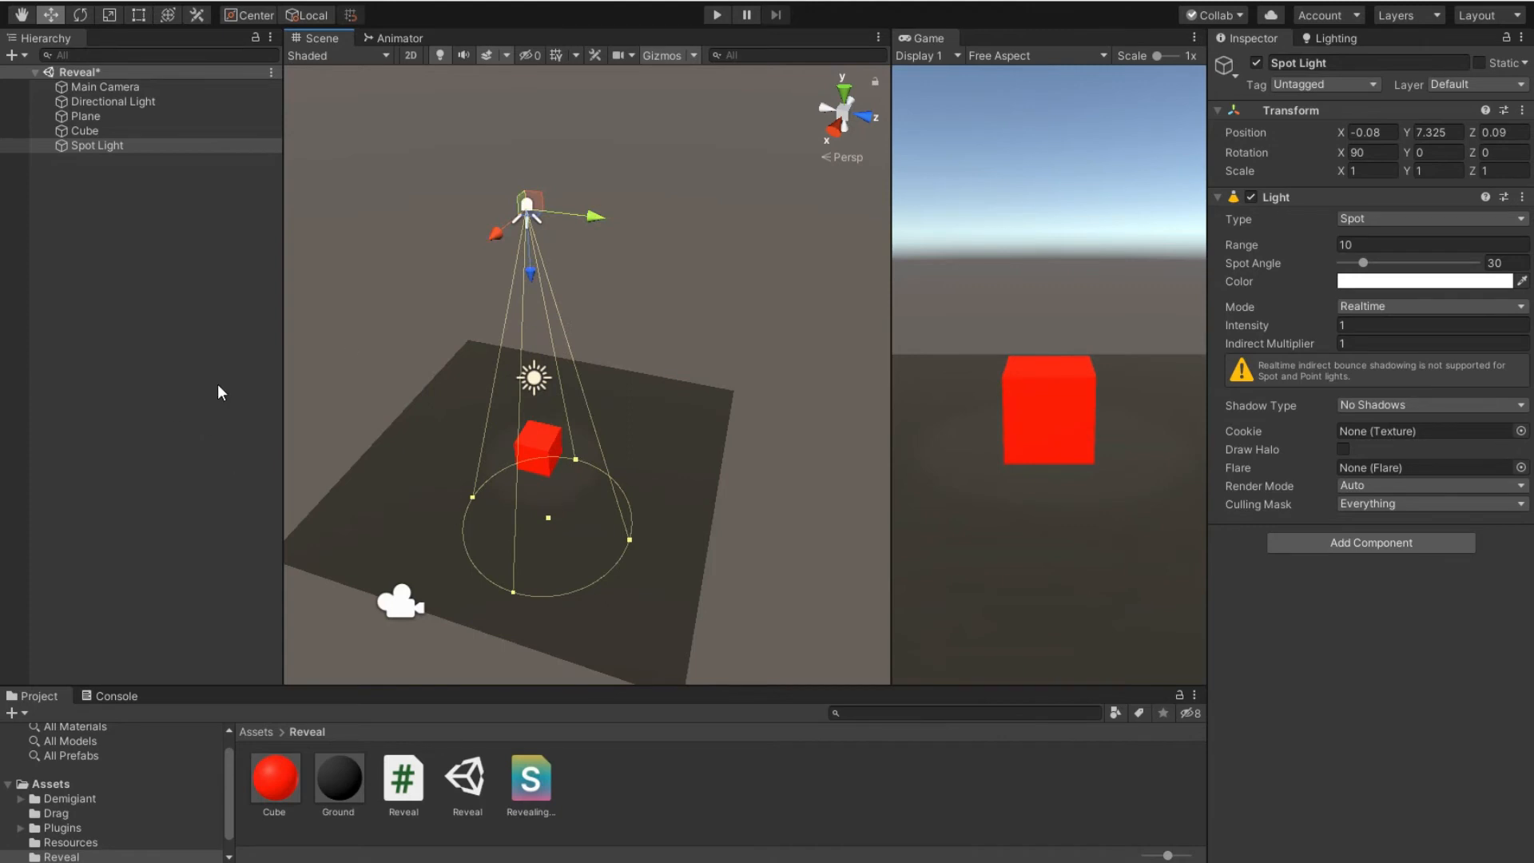
pyautogui.click(114, 696)
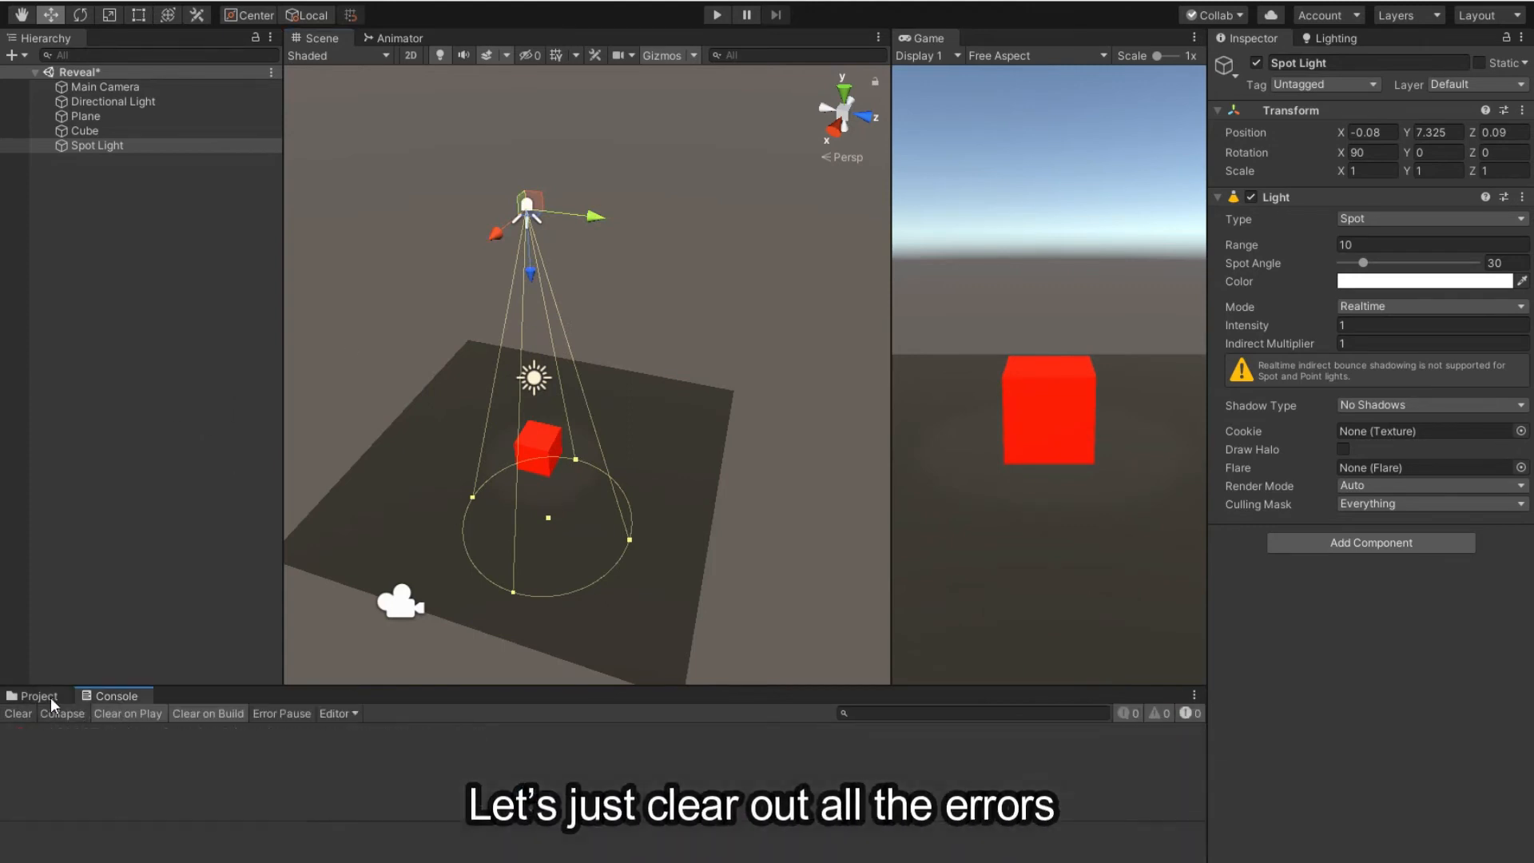
pyautogui.click(38, 695)
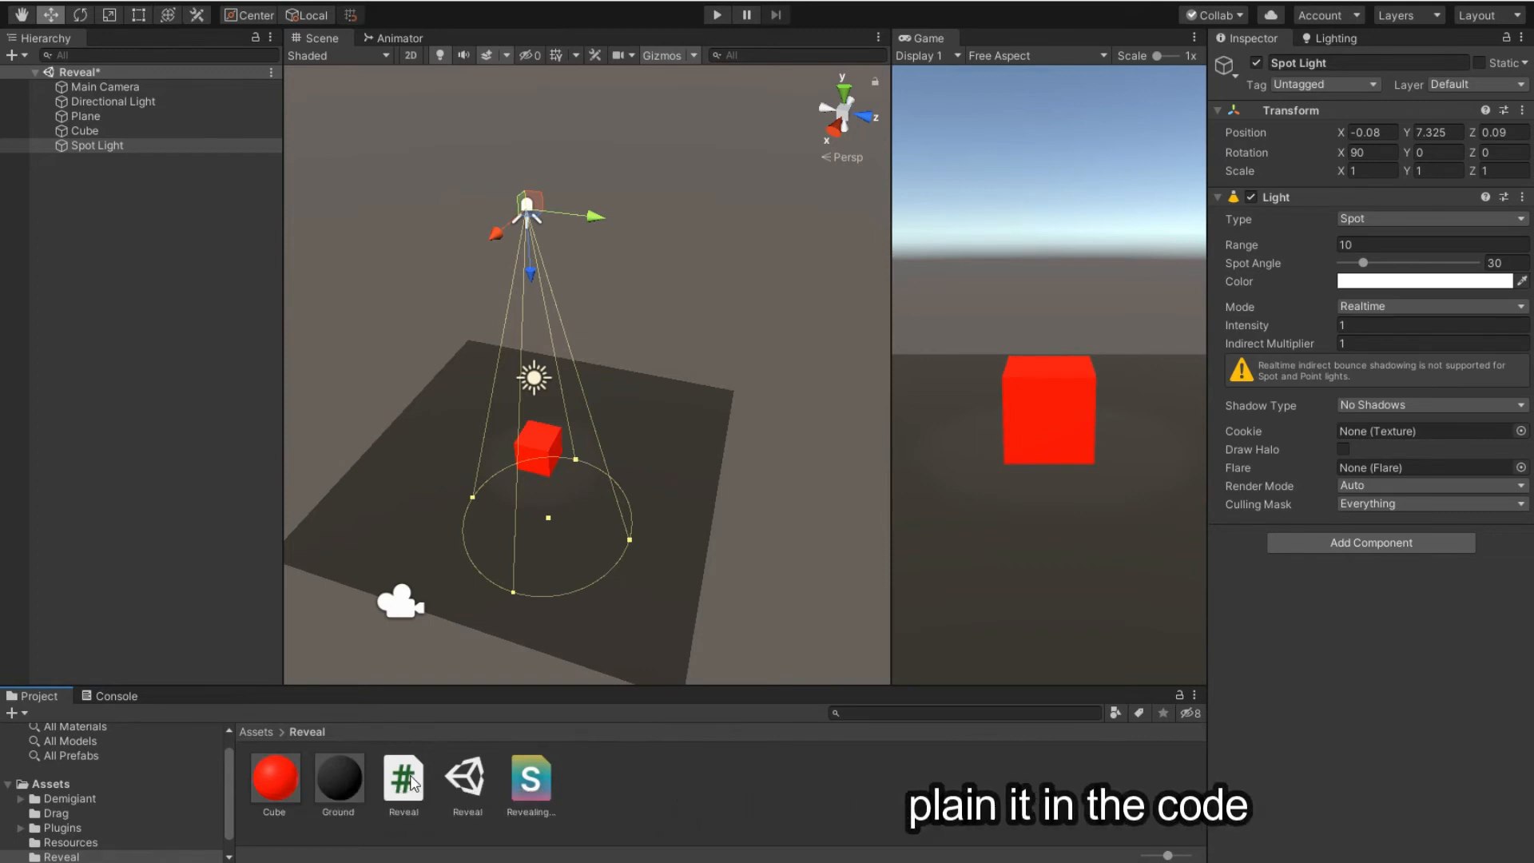
pyautogui.click(403, 779)
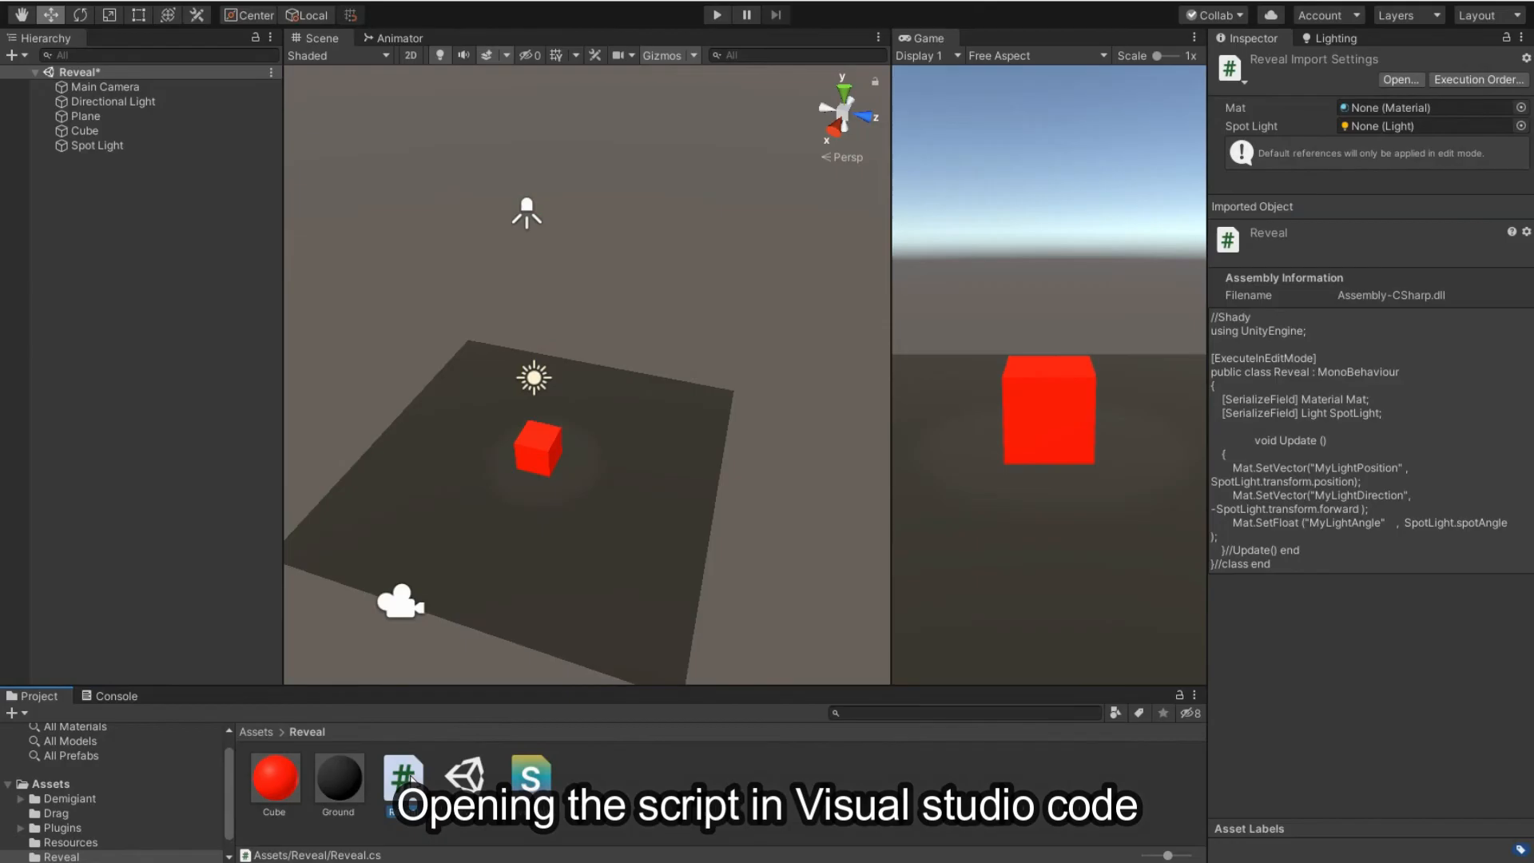
# - Open Reveal.cs from the Project window in Visual Studio Code
pyautogui.doubleClick(401, 779)
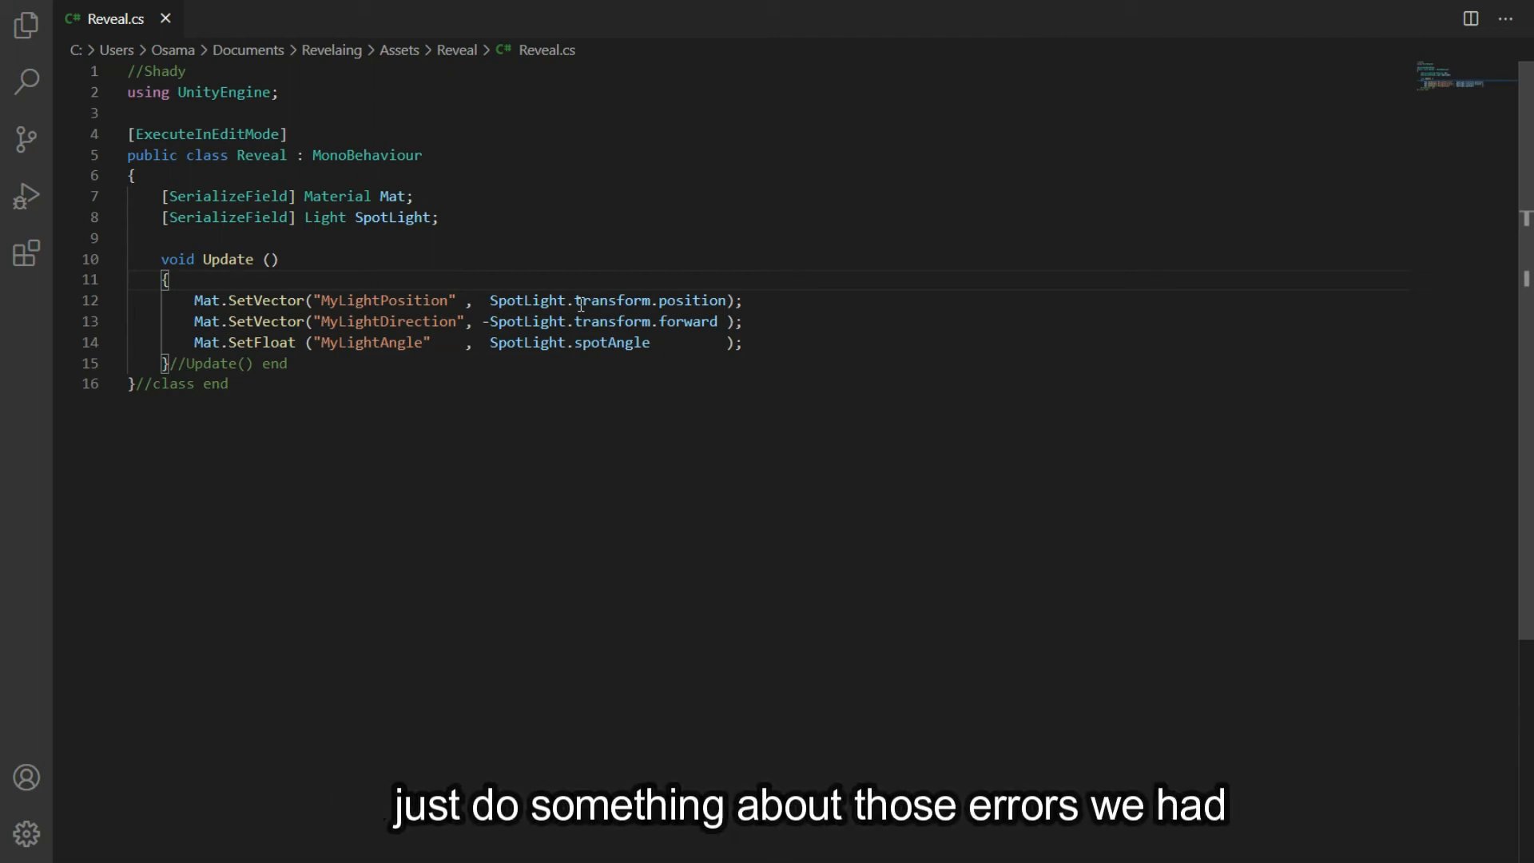
# - In Reveal.cs Update(), wrap the material updates in an if(Mat && SpotLight) block
pyautogui.write('if()')
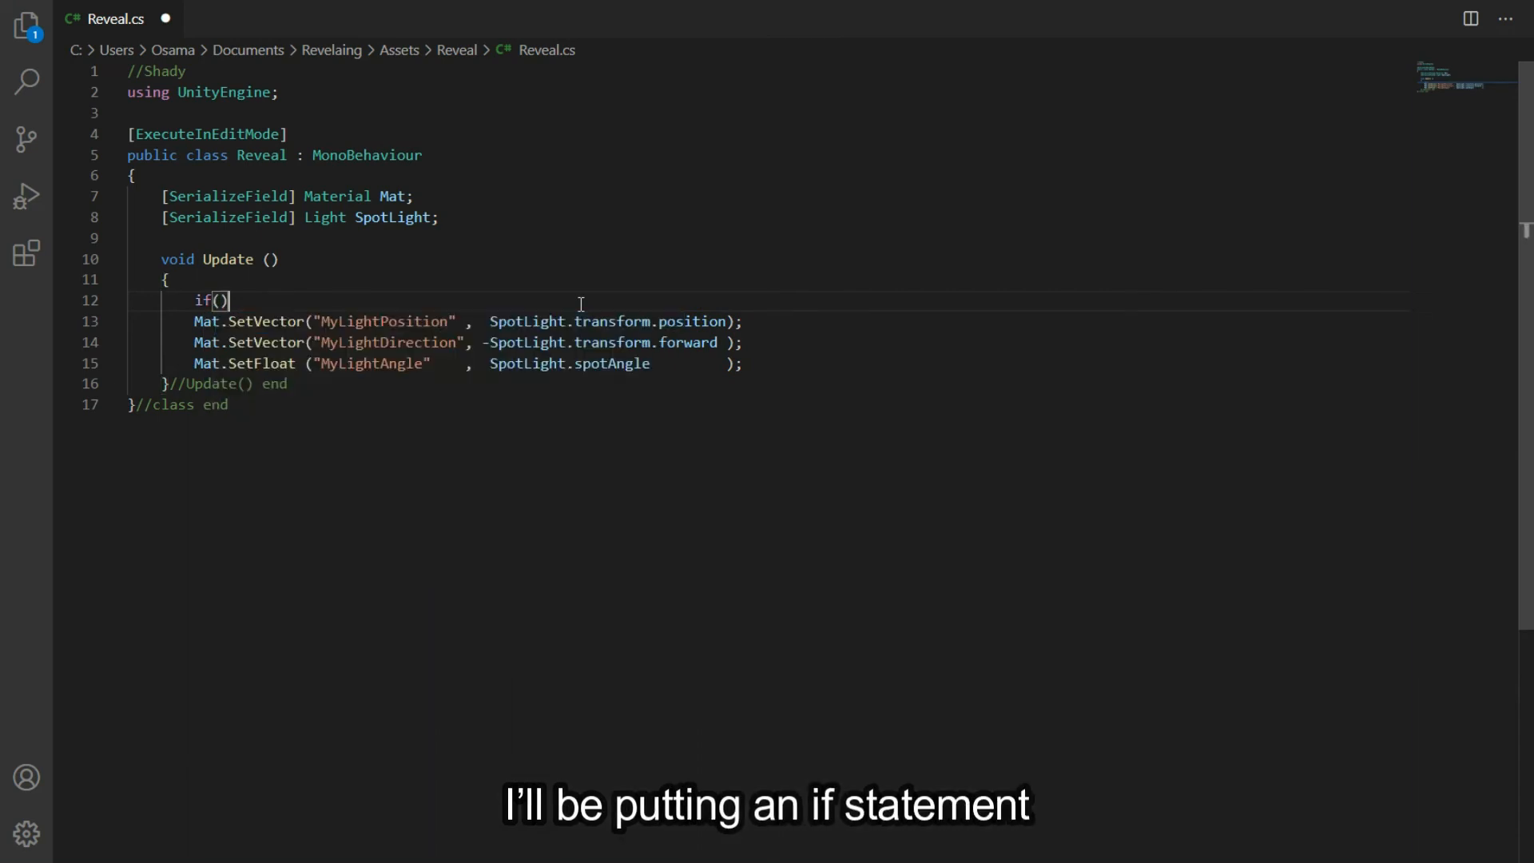
pyautogui.write('Mat &&')
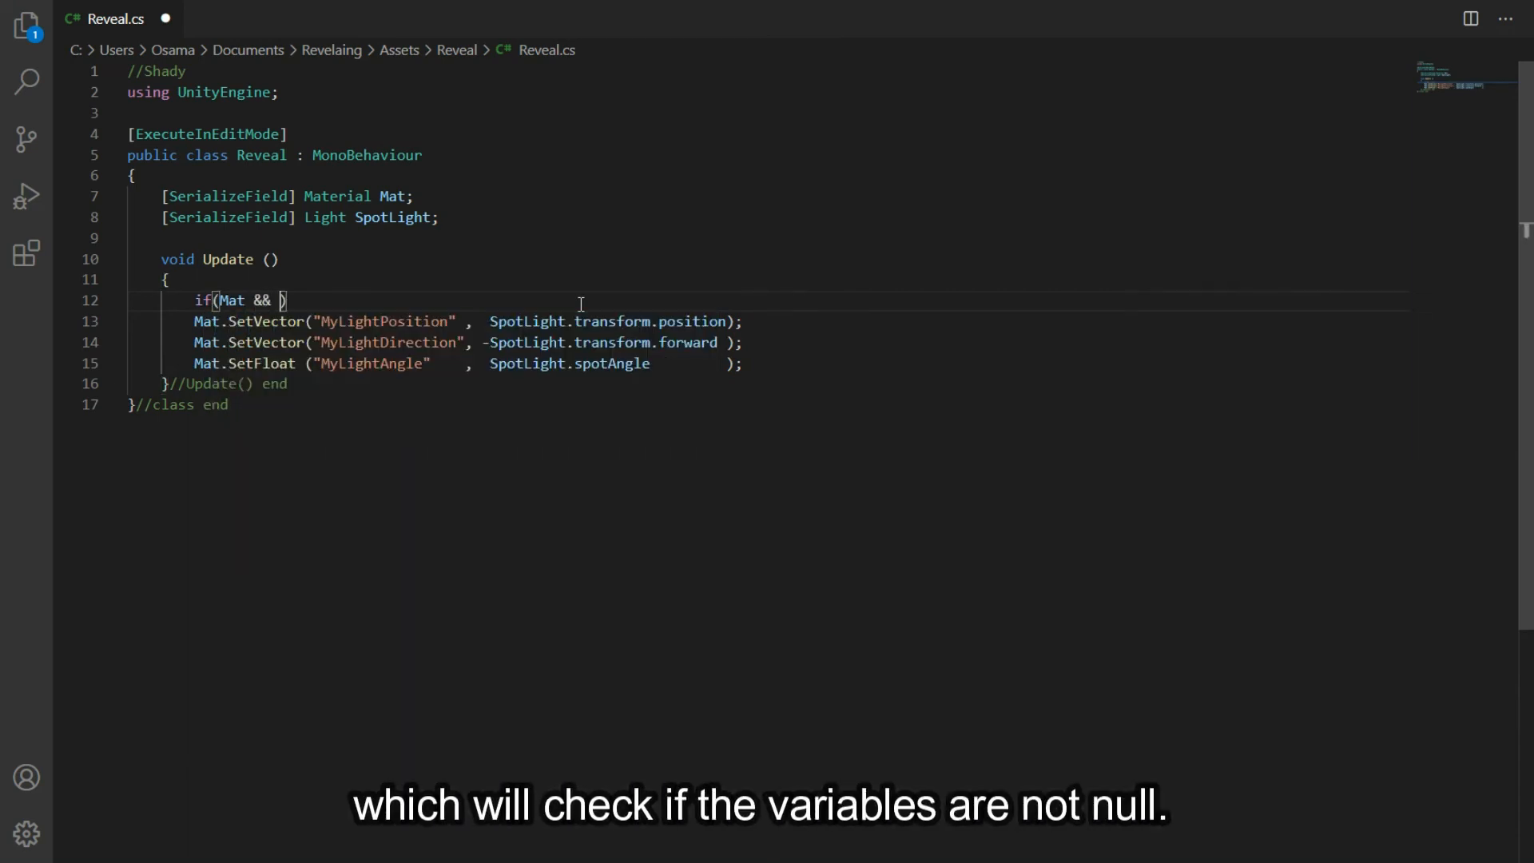
pyautogui.write('SpotLight')
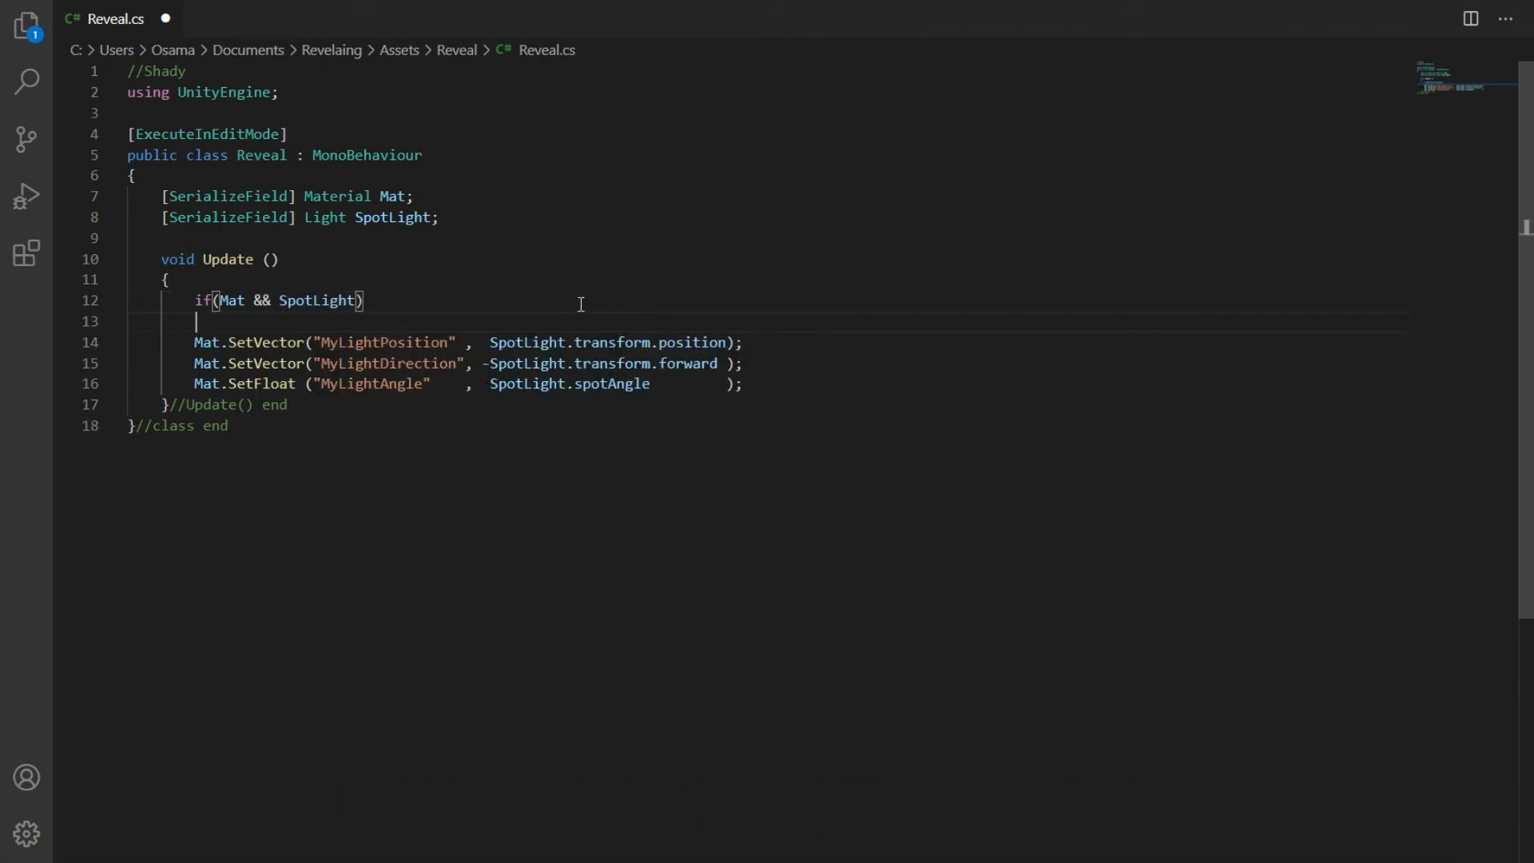
pyautogui.write('{')
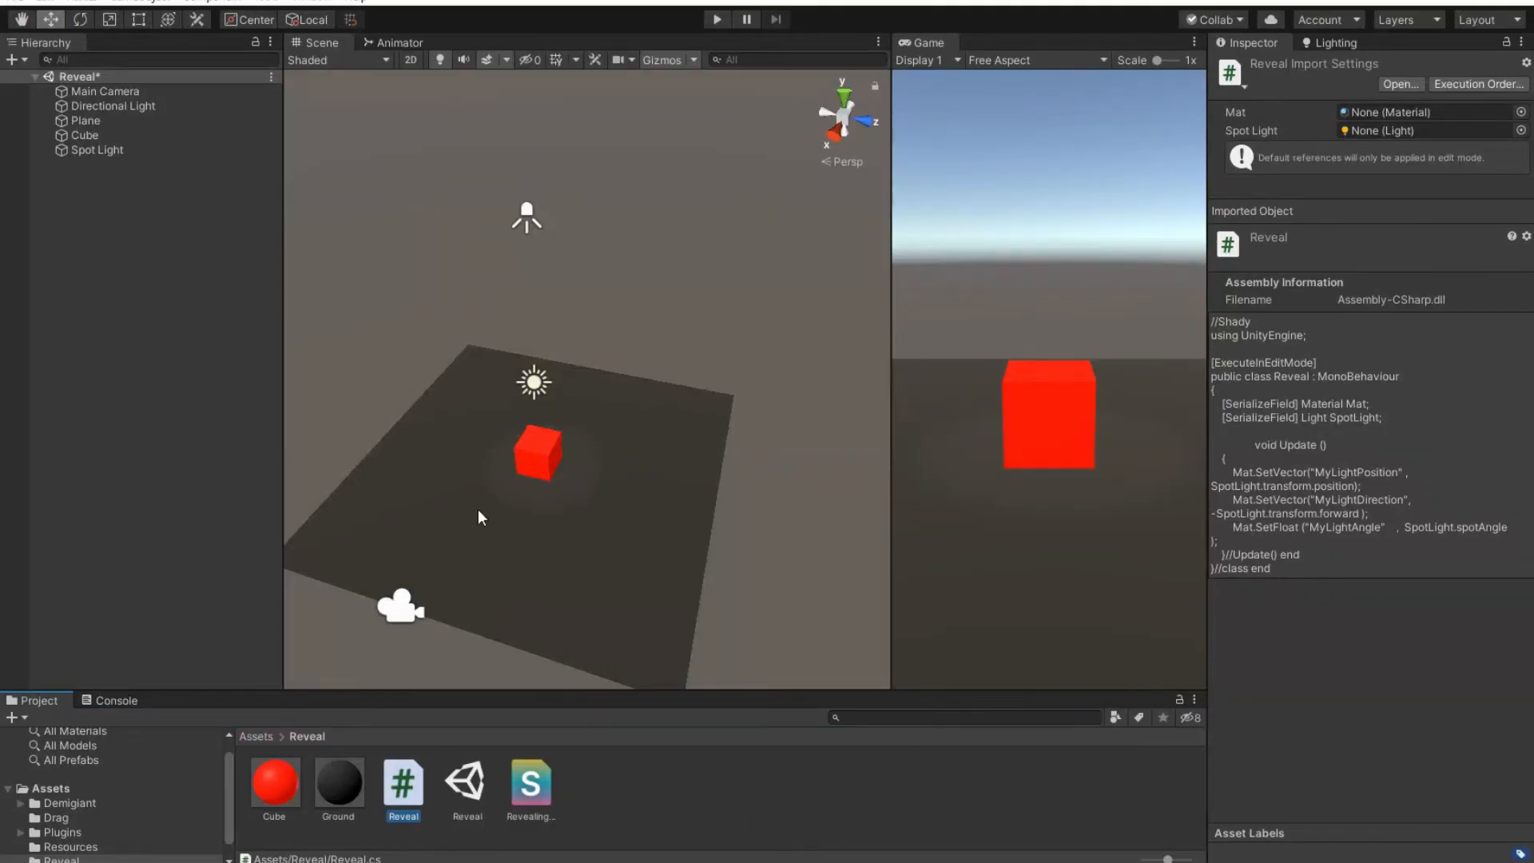
# - Select Spot Light in the Hierarchy to show its light settings
pyautogui.click(97, 150)
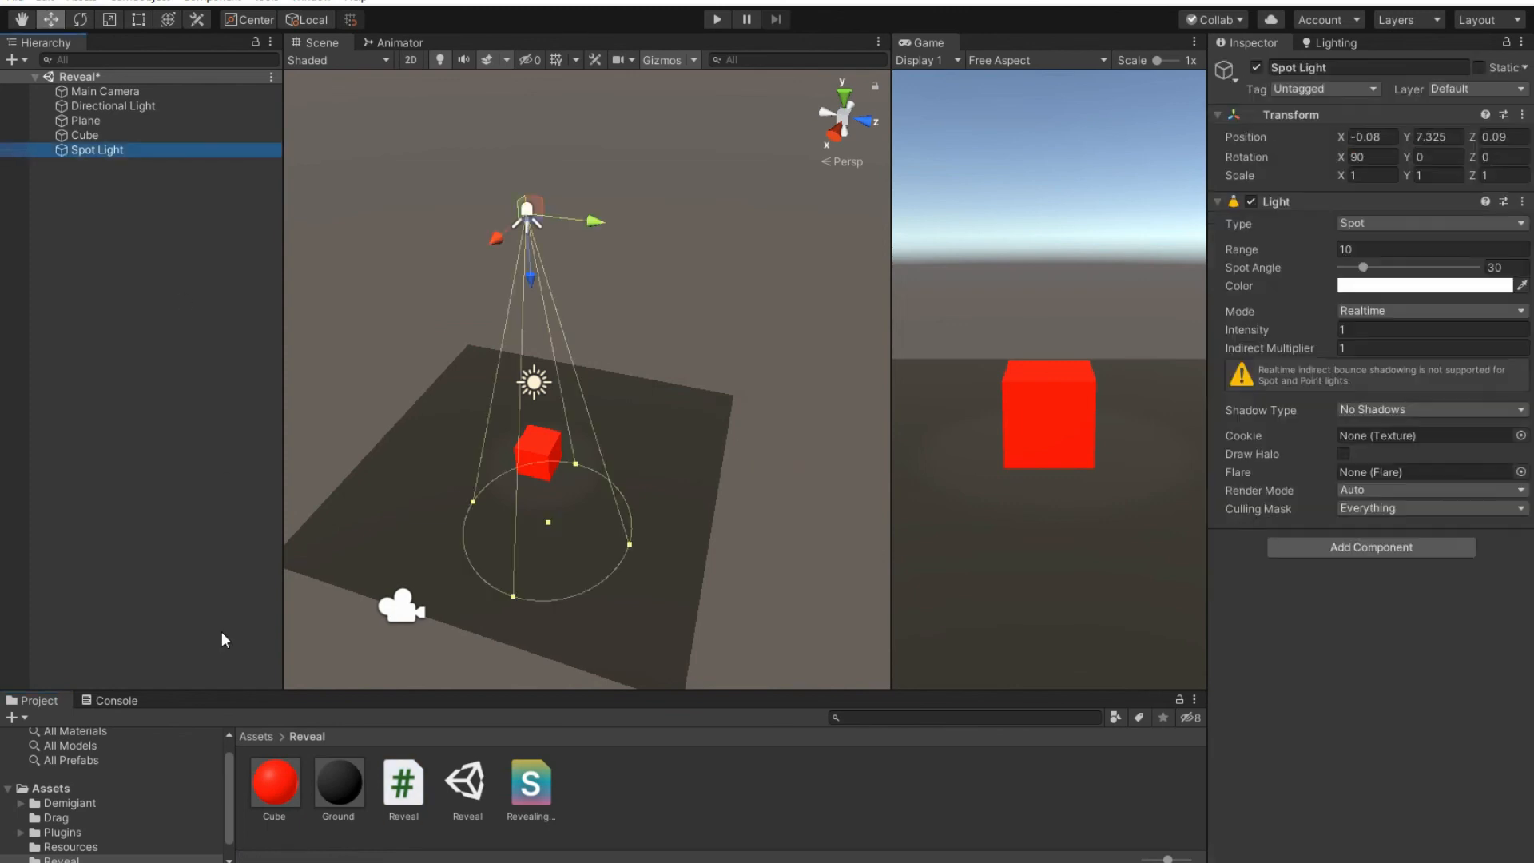
pyautogui.moveTo(83, 716)
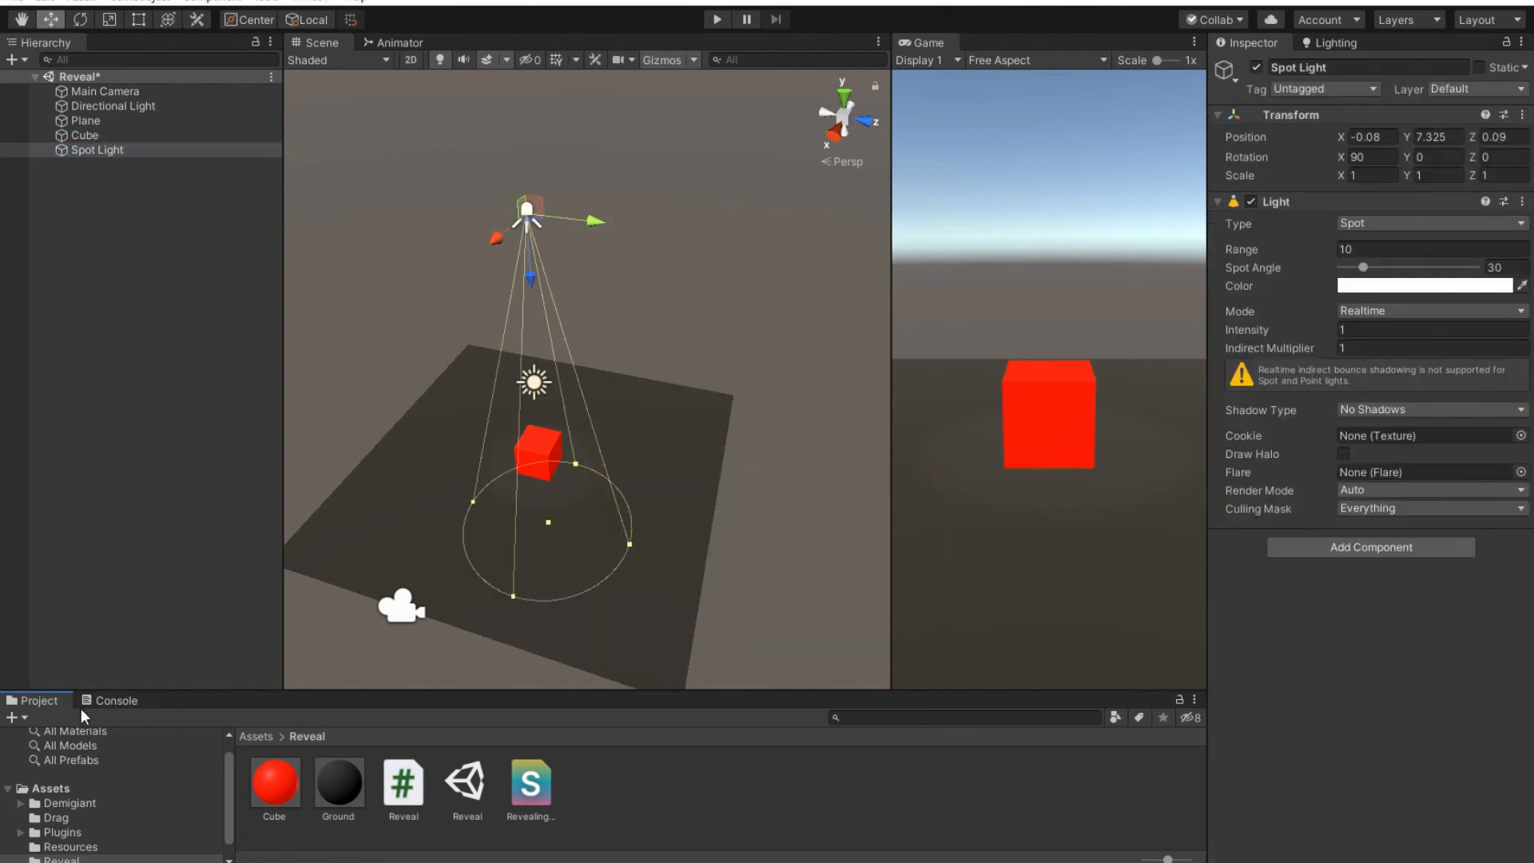
pyautogui.moveTo(134, 162)
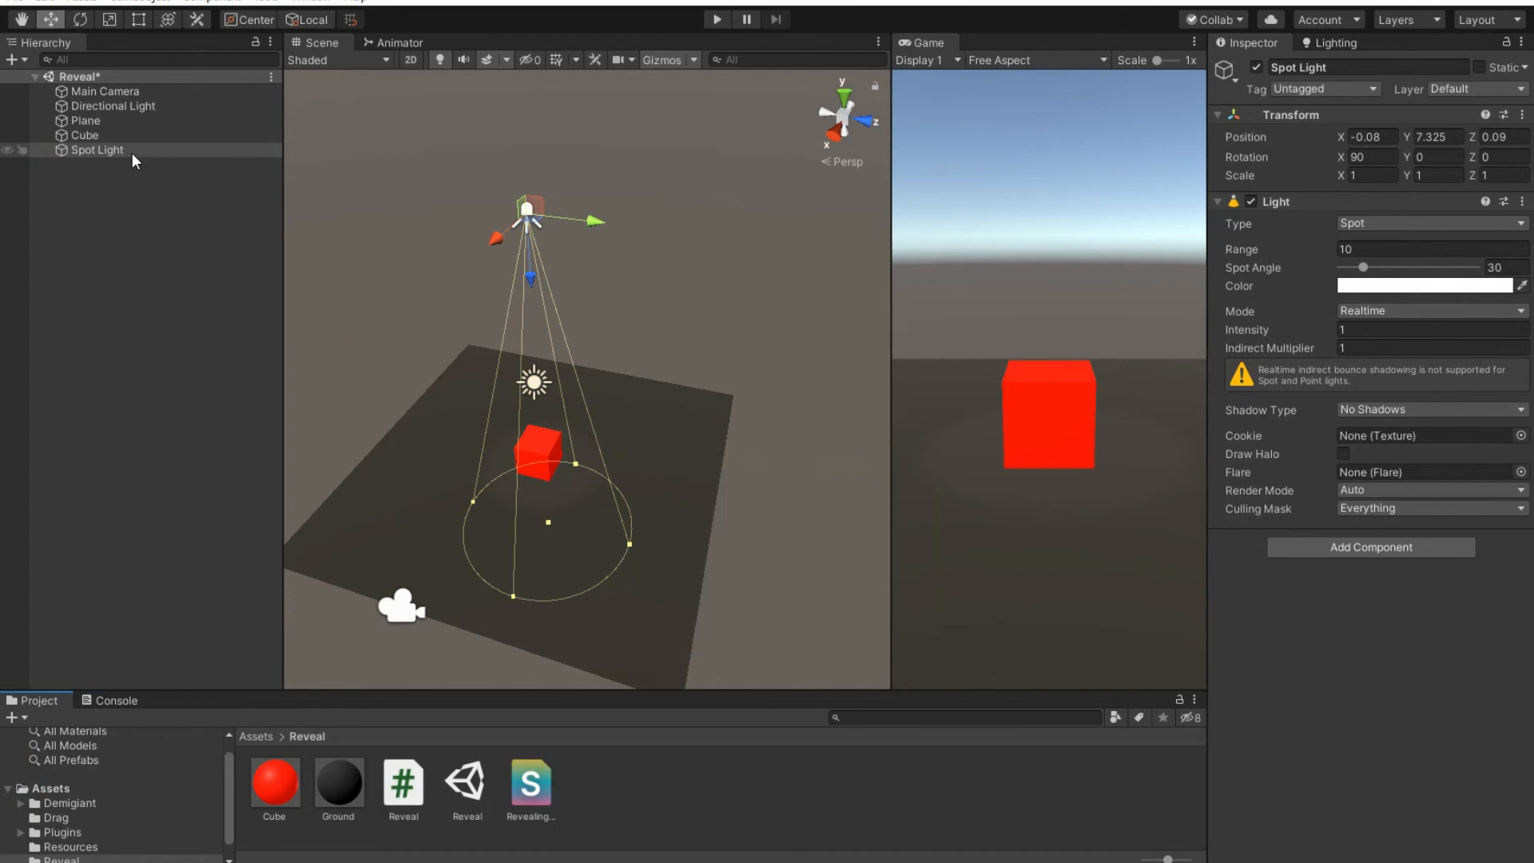
pyautogui.moveTo(140, 406)
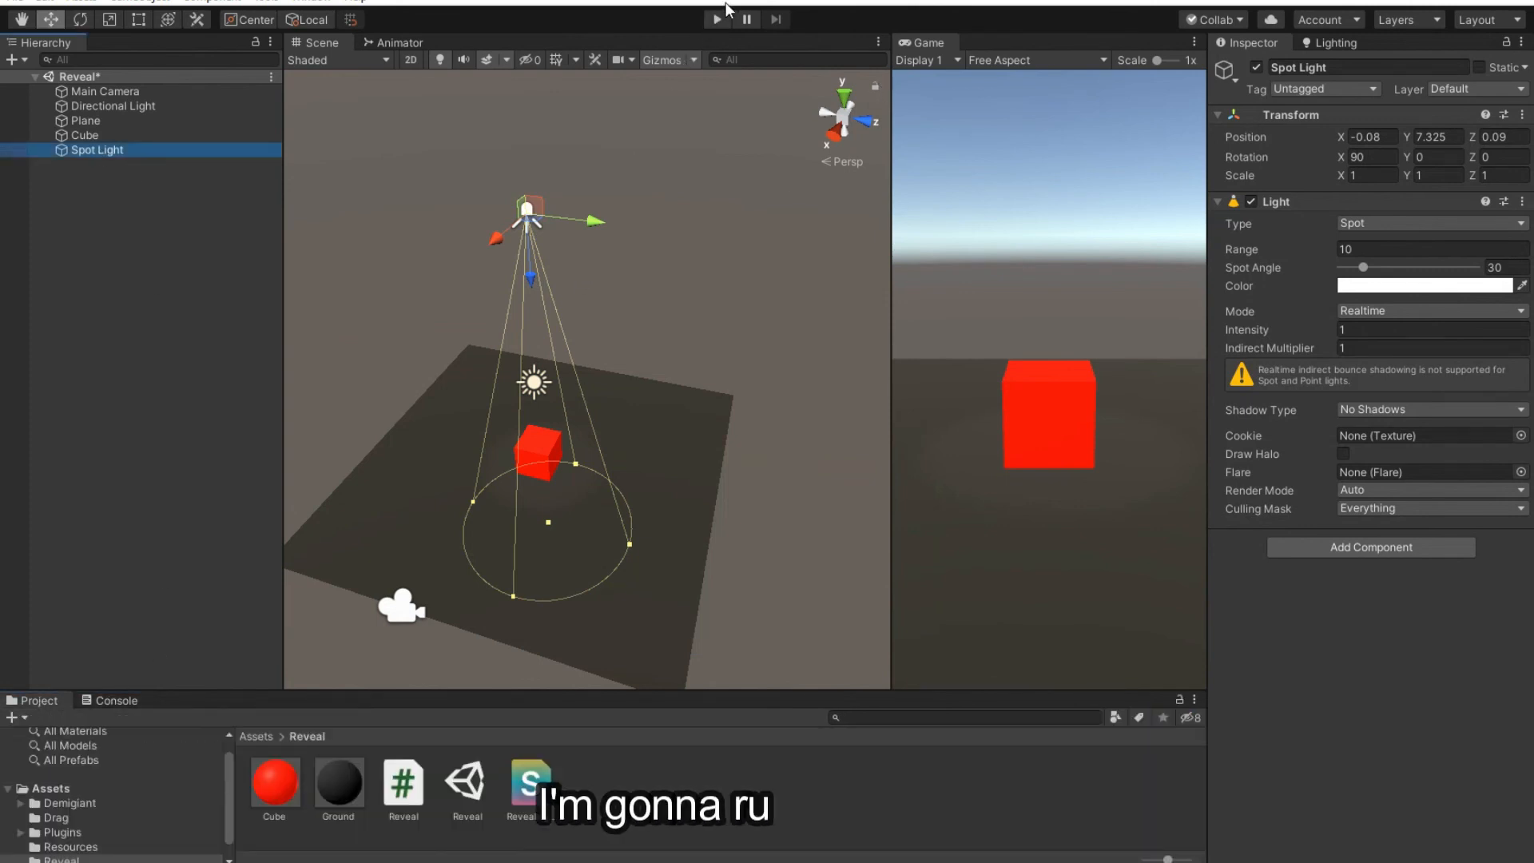
pyautogui.click(717, 19)
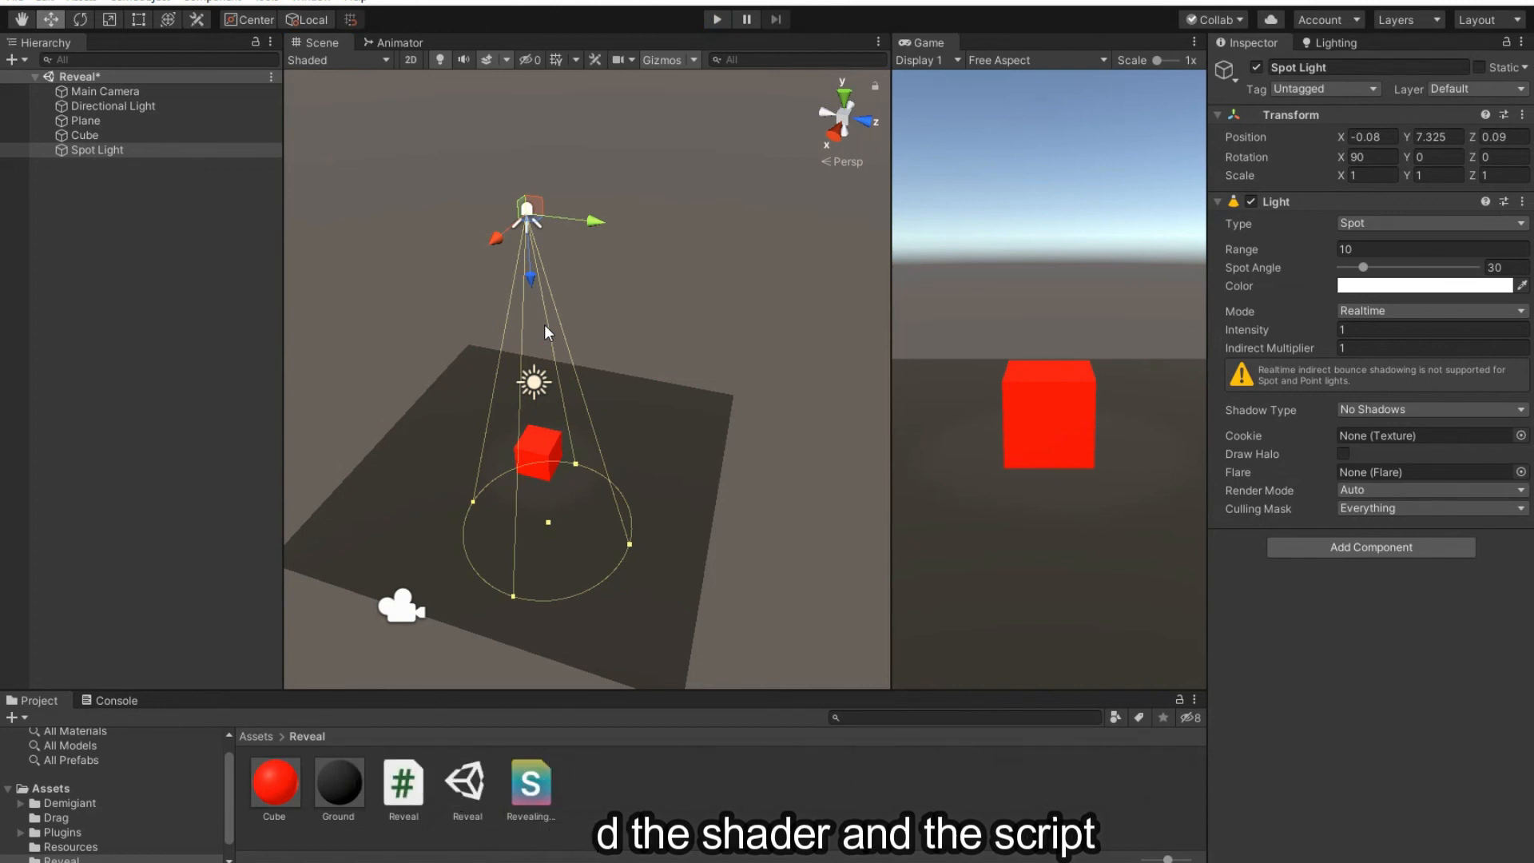
pyautogui.moveTo(1020, 543)
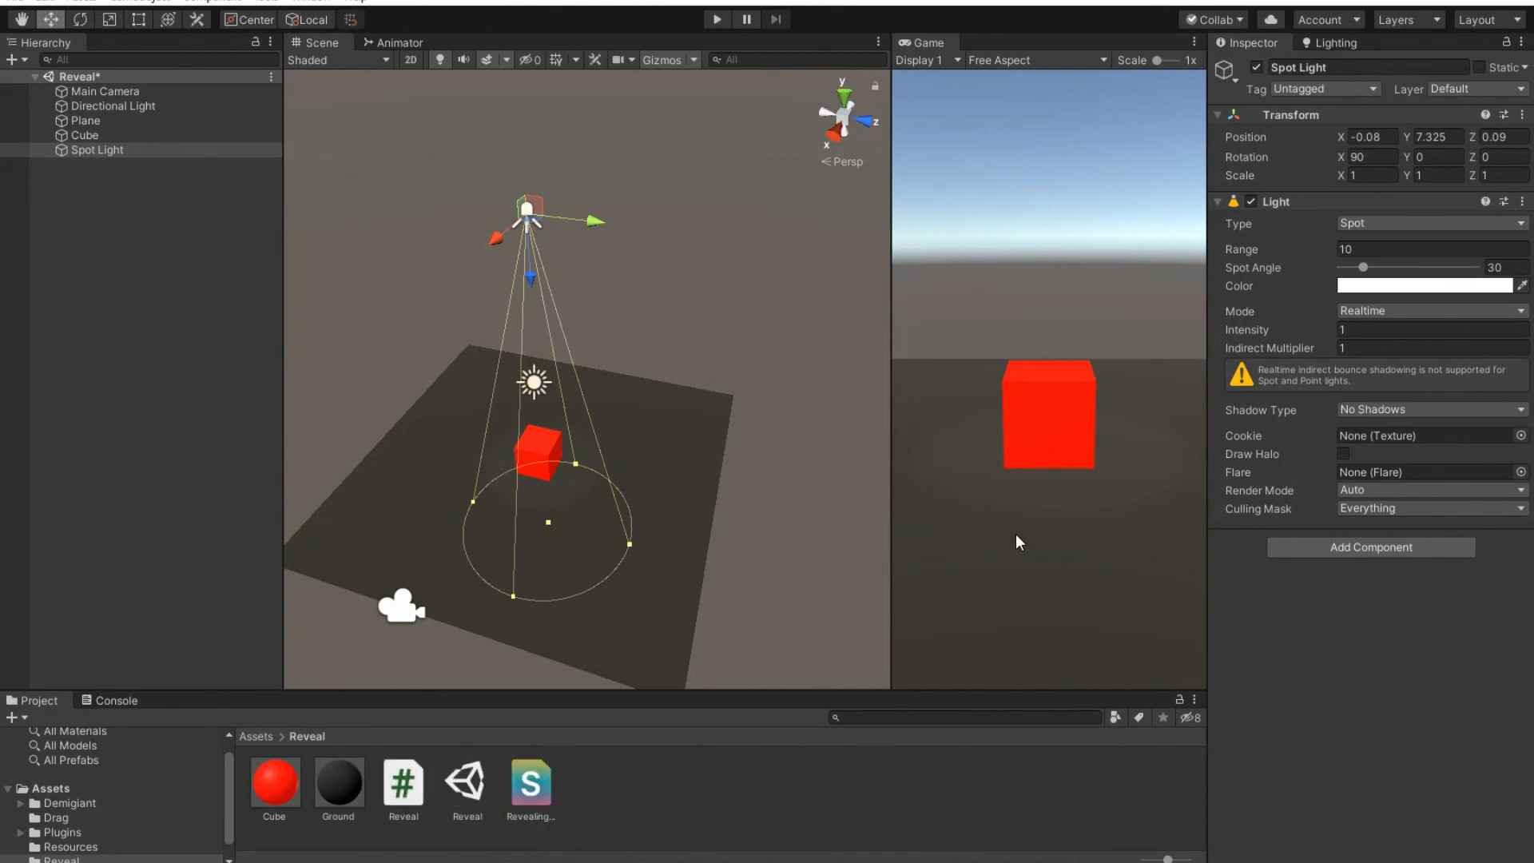